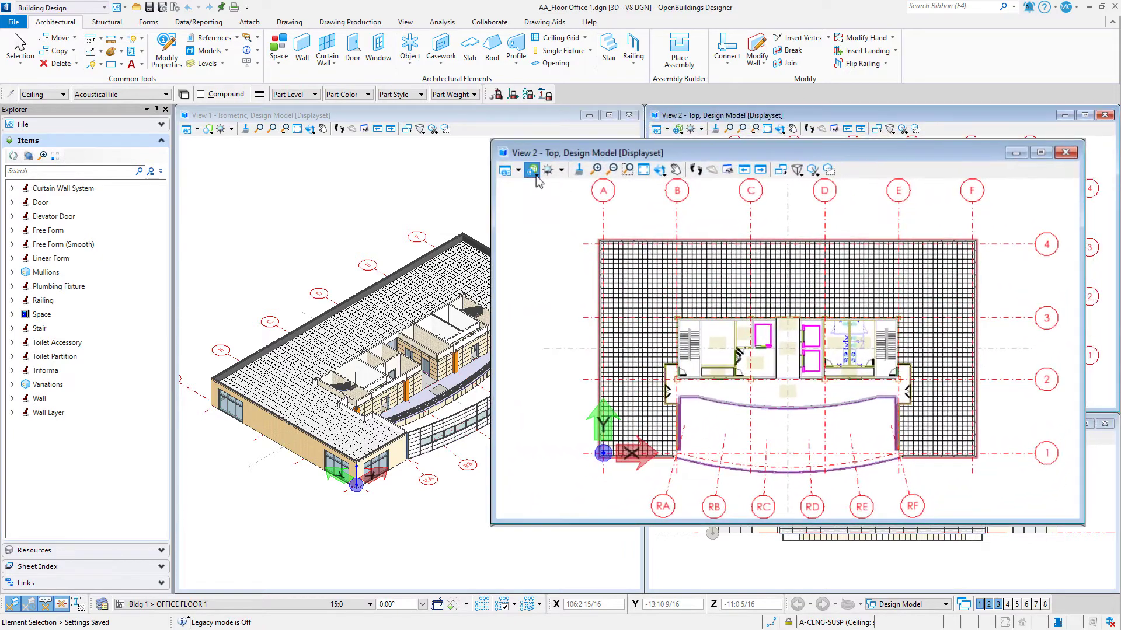
Step: Restore the enlarged top view into the tiled layout with the isometric and front views
{"action": "left_click", "coordinate": [517, 169]}
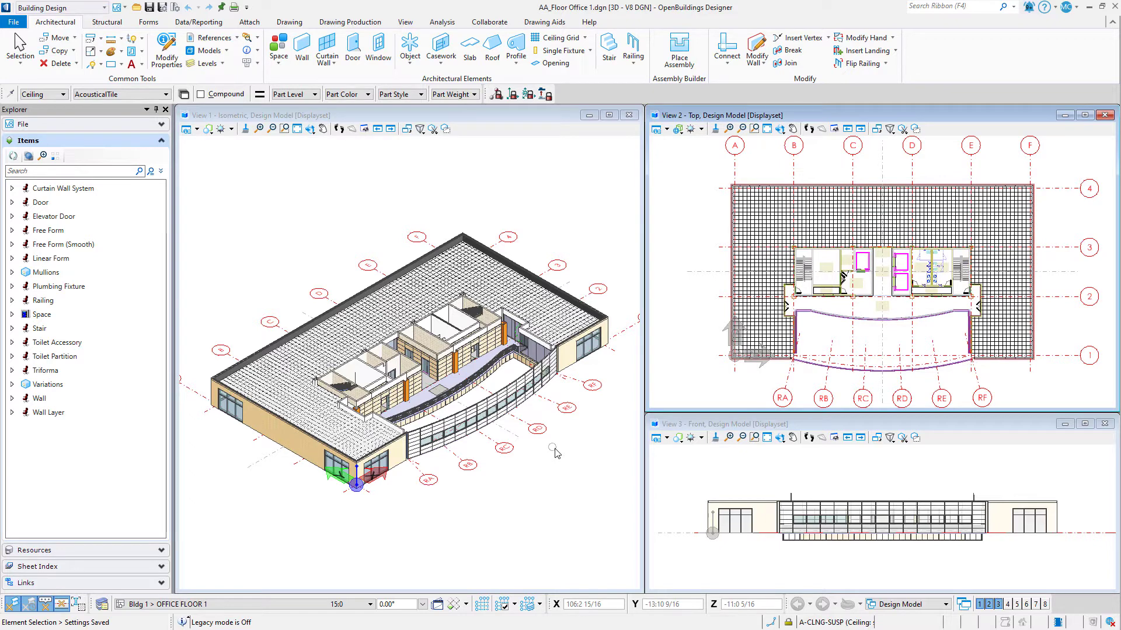
{"action": "mouse_move", "coordinate": [508, 424]}
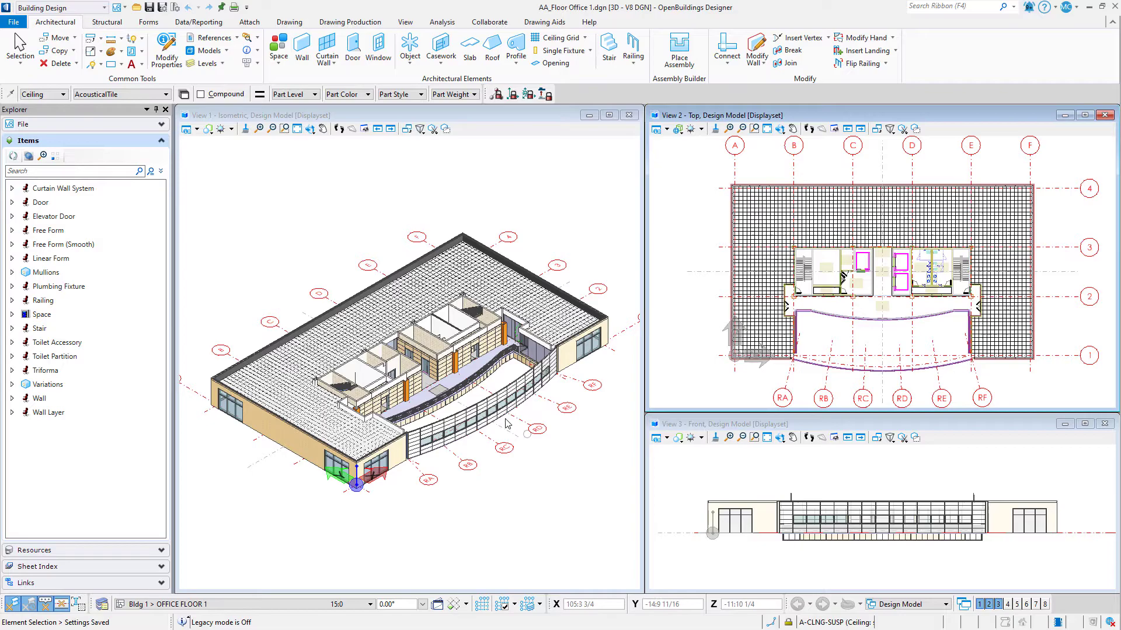
Step: Create a new library DisplayStyles_project.dgnlib in the Standards DgnLib folder
{"action": "left_click", "coordinate": [13, 22]}
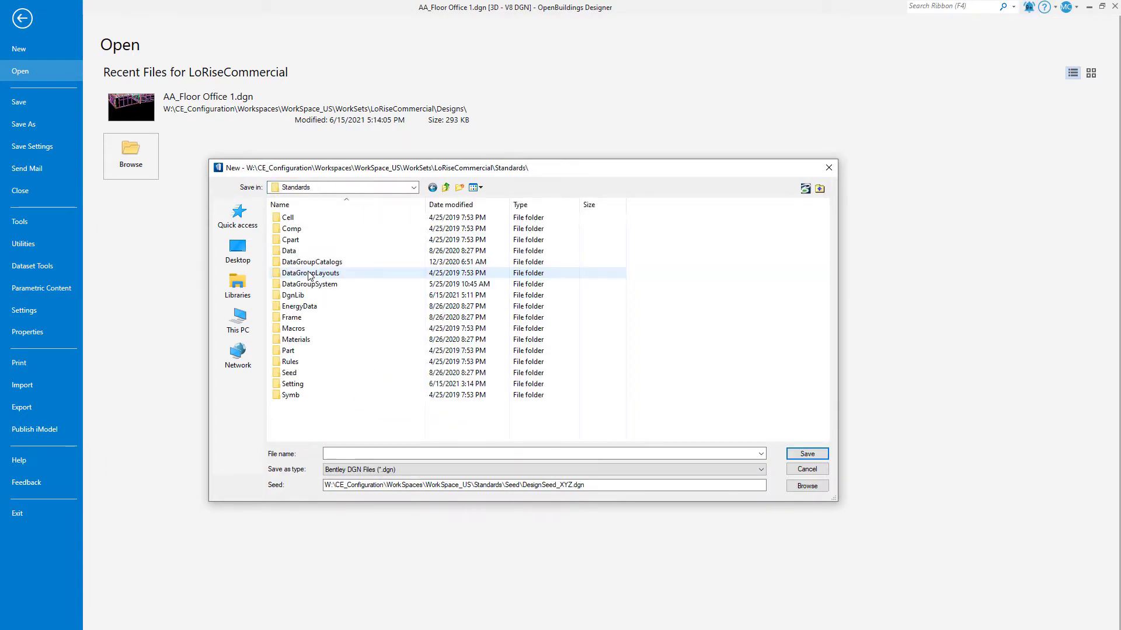
{"action": "double_click", "coordinate": [293, 296]}
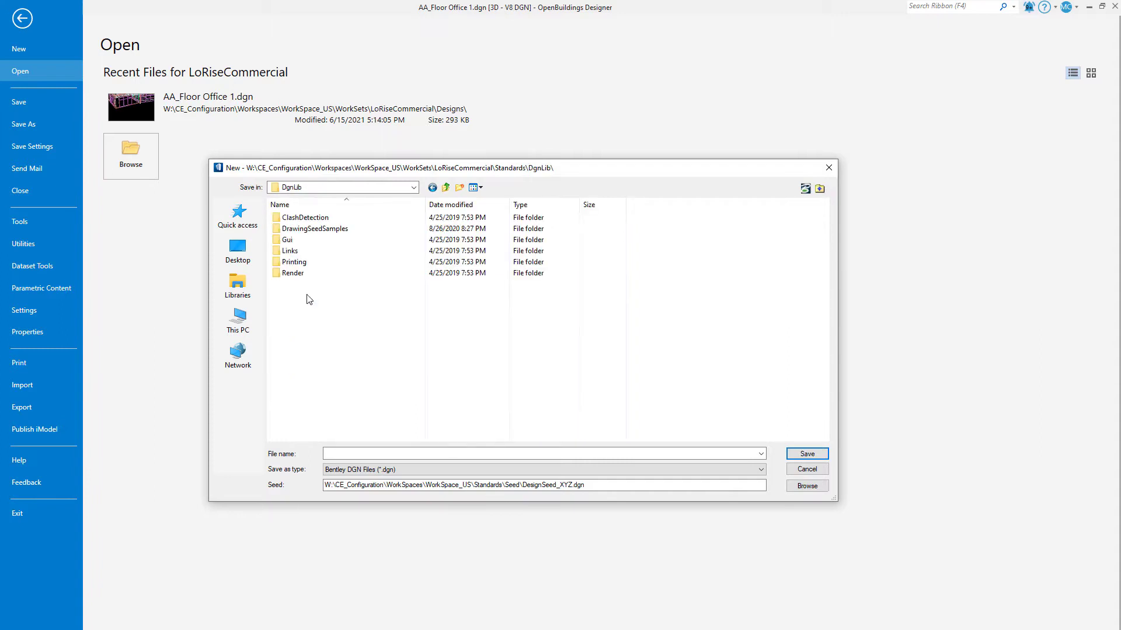
{"action": "type", "text": "DisplayStyles_project."}
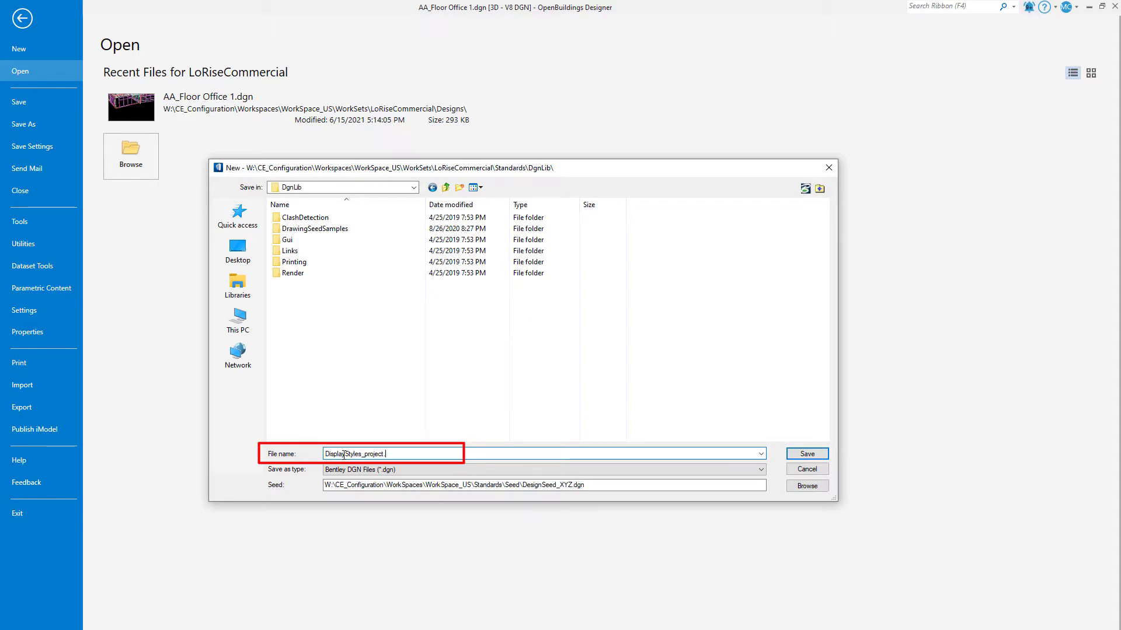
{"action": "type", "text": "dgnlib"}
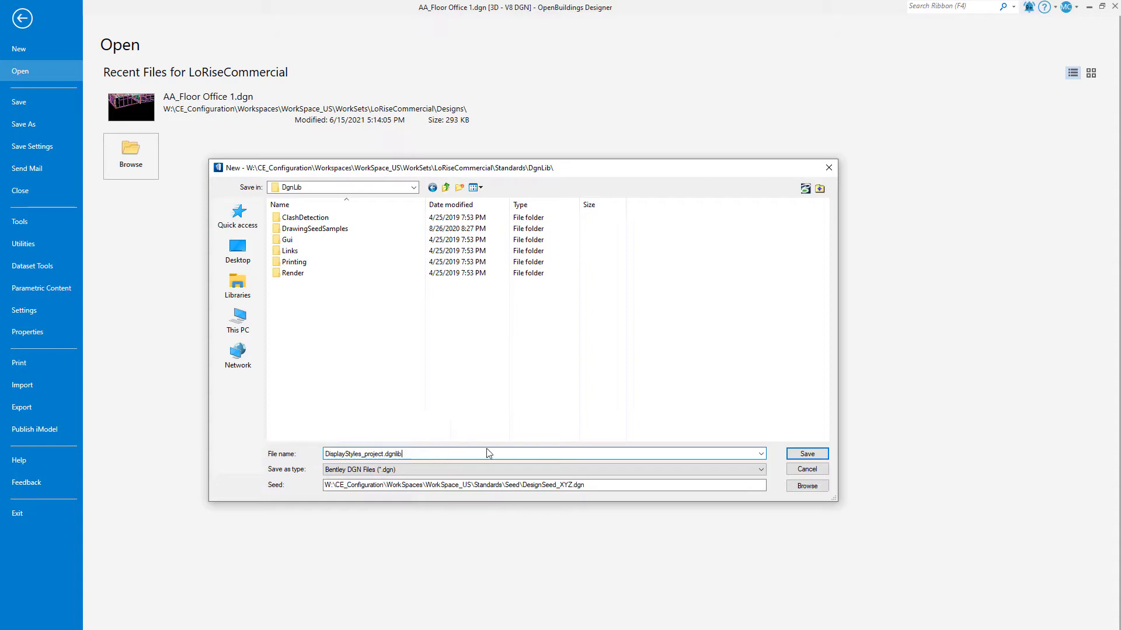
{"action": "left_click", "coordinate": [806, 454]}
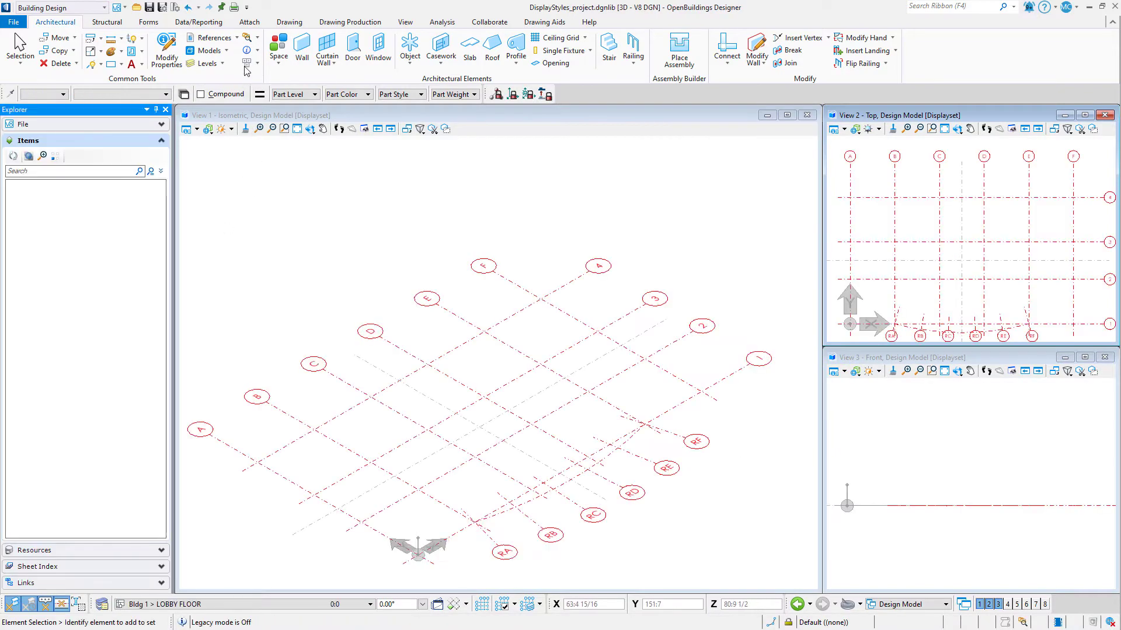
Step: Attach AA_Floor Office 1.dgn from the Designs folder as a reference with a chosen attachment method
{"action": "left_click", "coordinate": [213, 37]}
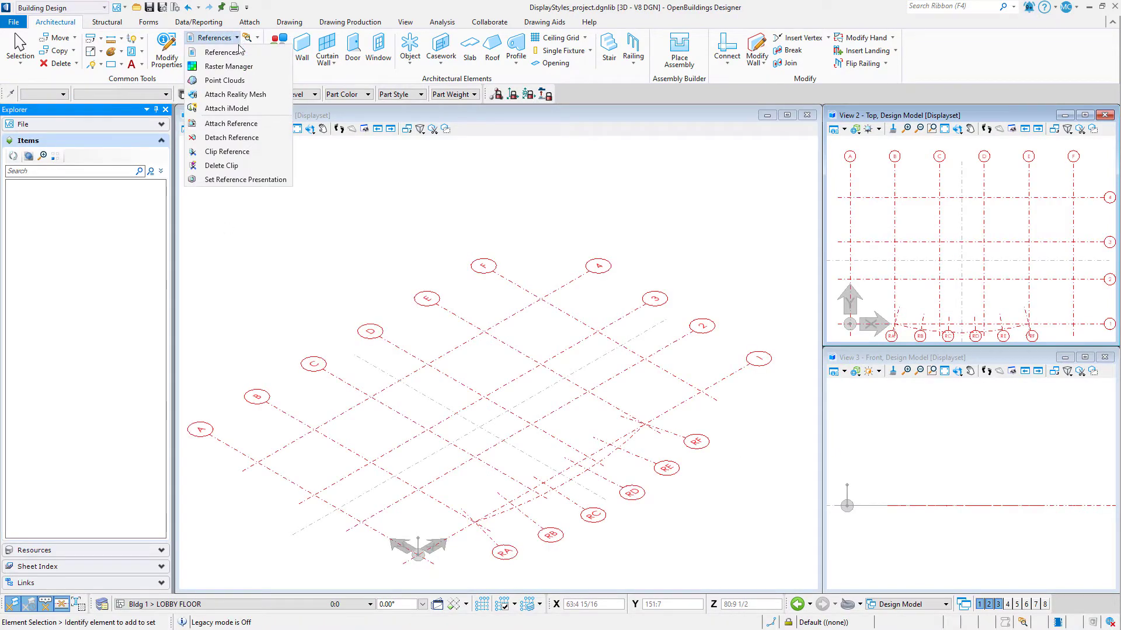
{"action": "mouse_move", "coordinate": [232, 122]}
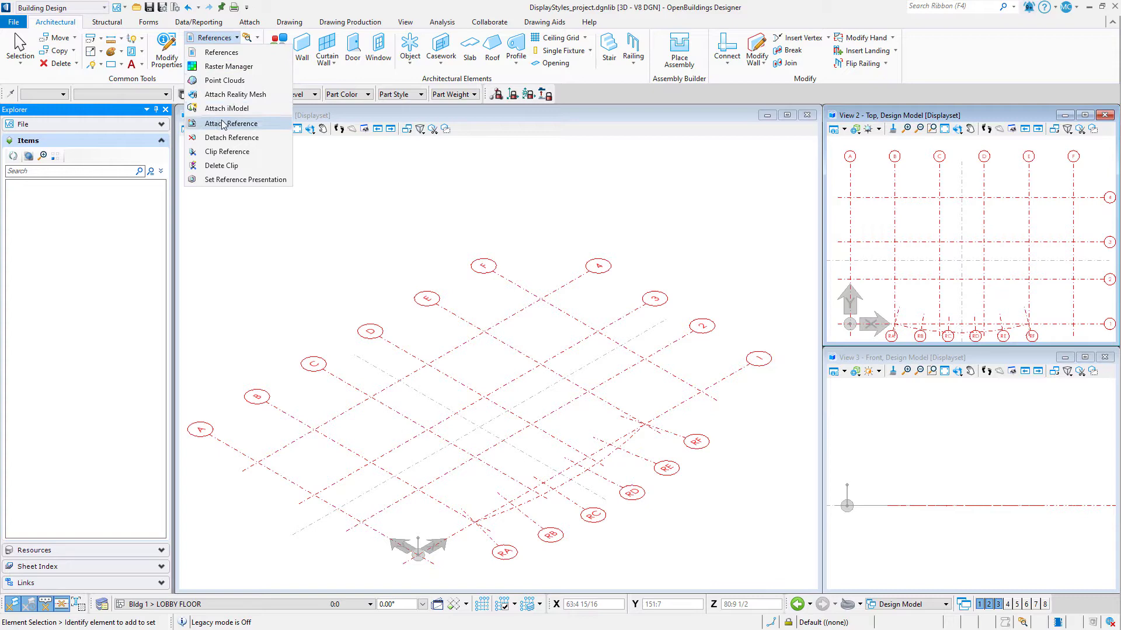
{"action": "left_click", "coordinate": [231, 123]}
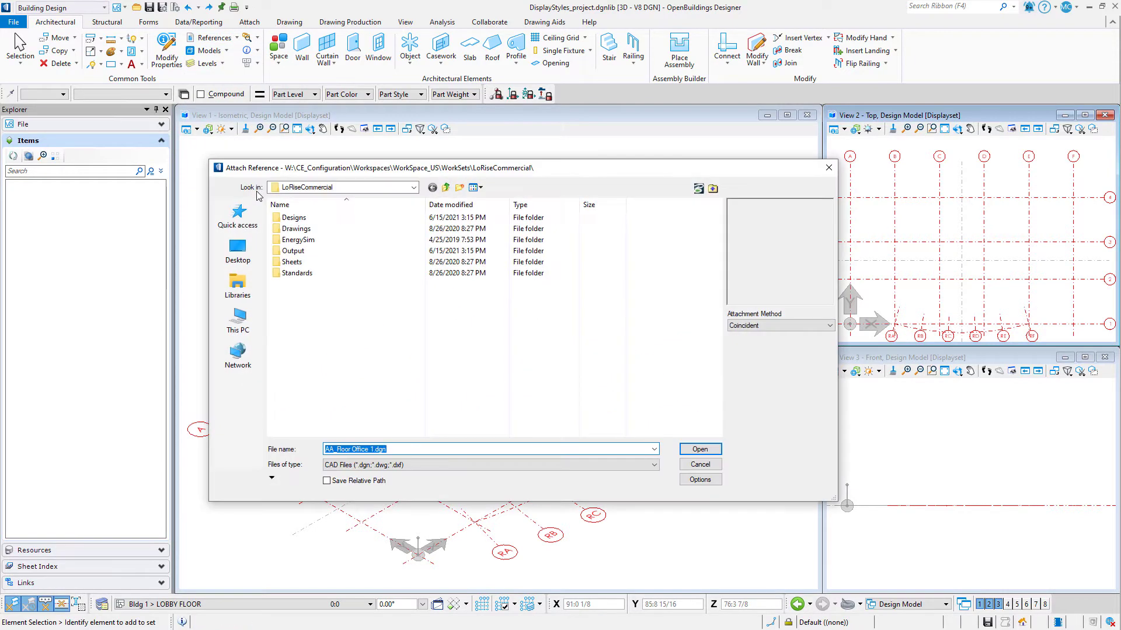
{"action": "left_click", "coordinate": [293, 217]}
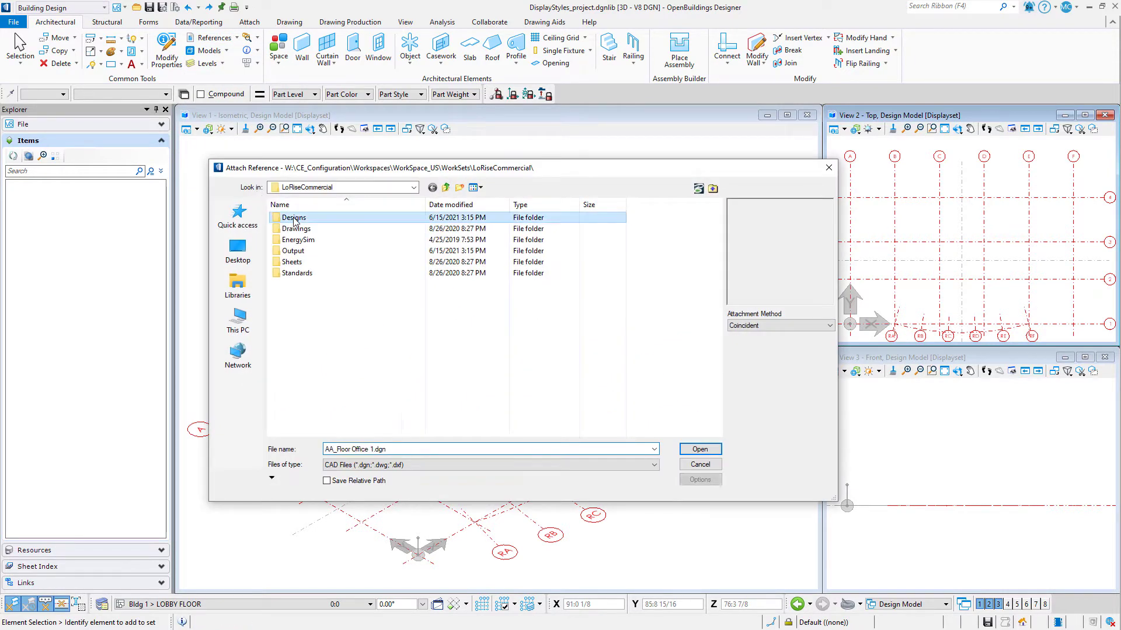
{"action": "double_click", "coordinate": [293, 217]}
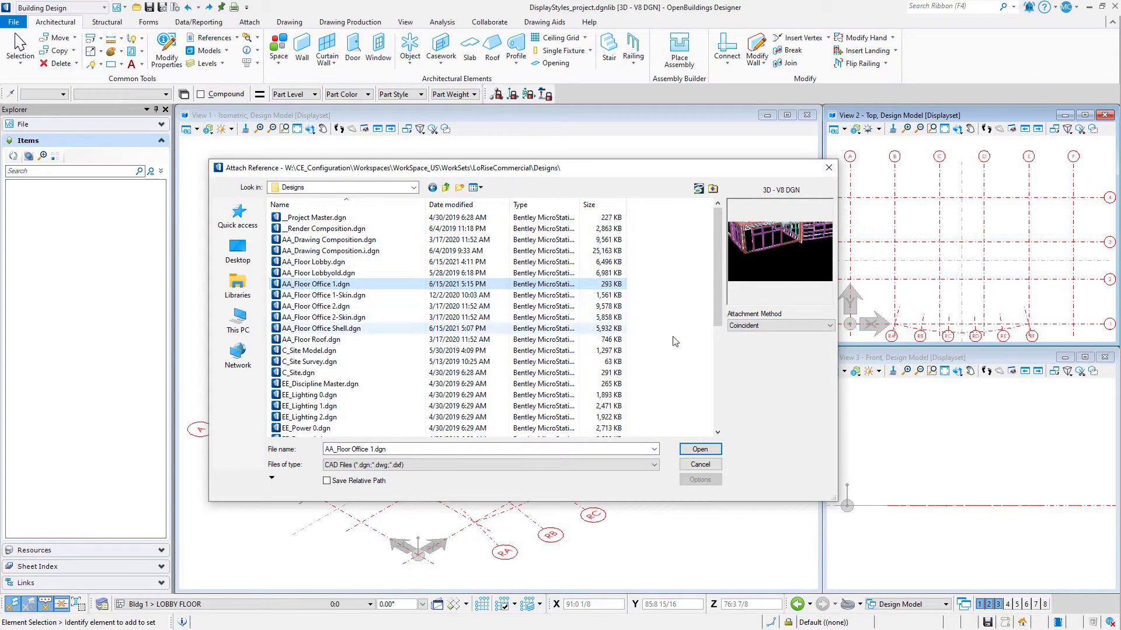
{"action": "left_click", "coordinate": [811, 326]}
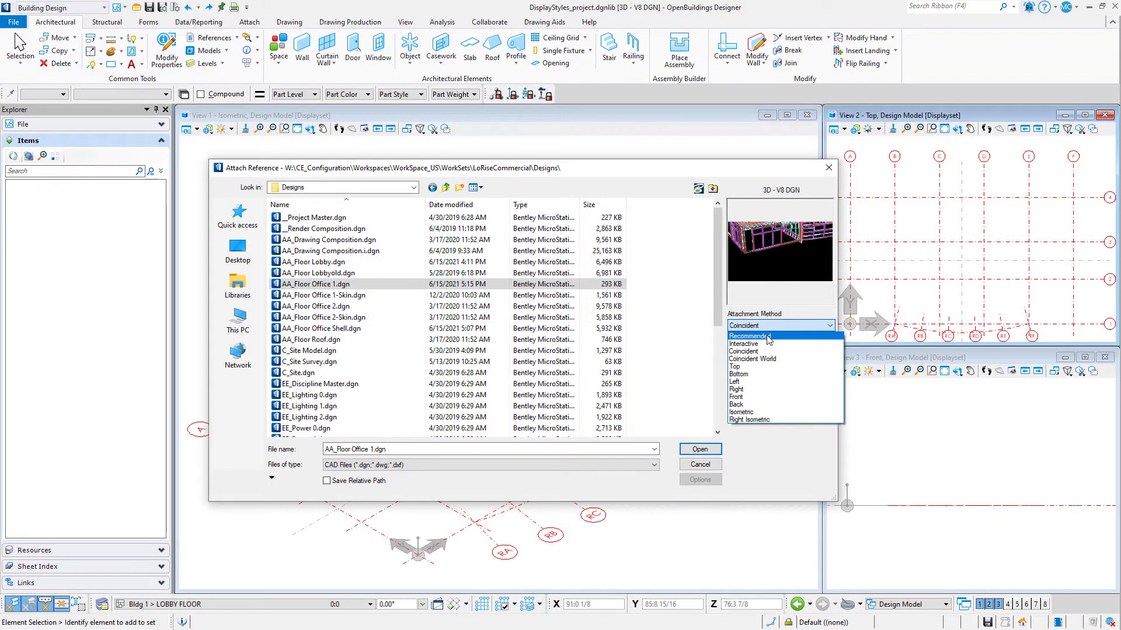
{"action": "left_click", "coordinate": [700, 448]}
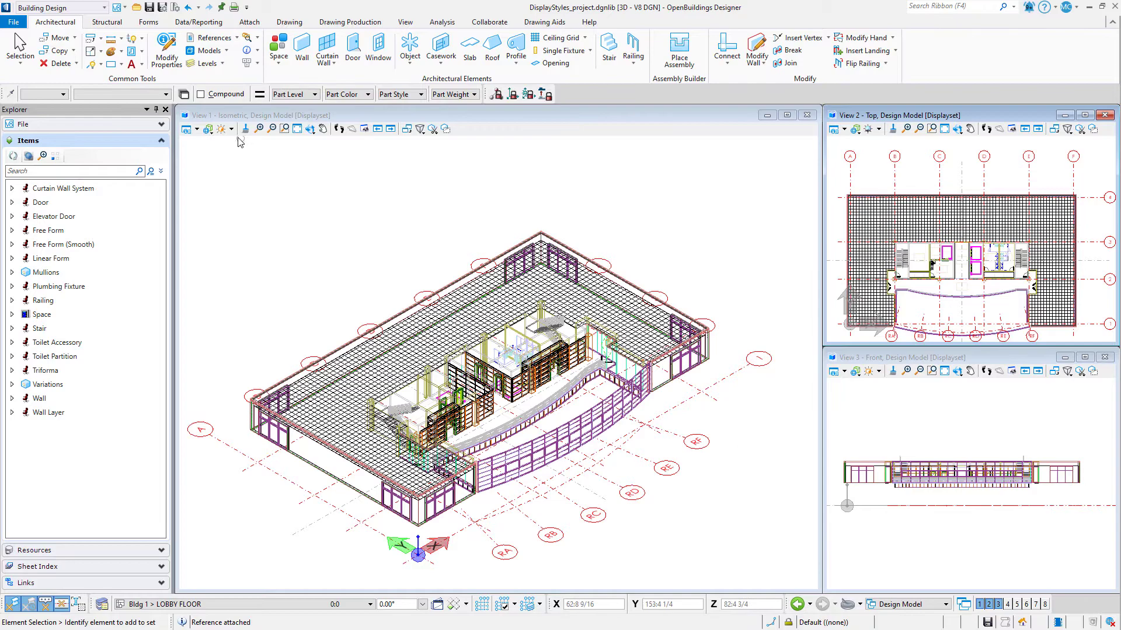
Step: Add a new display style named Wall Fire Rating in the Display Styles manager
{"action": "left_click", "coordinate": [231, 128]}
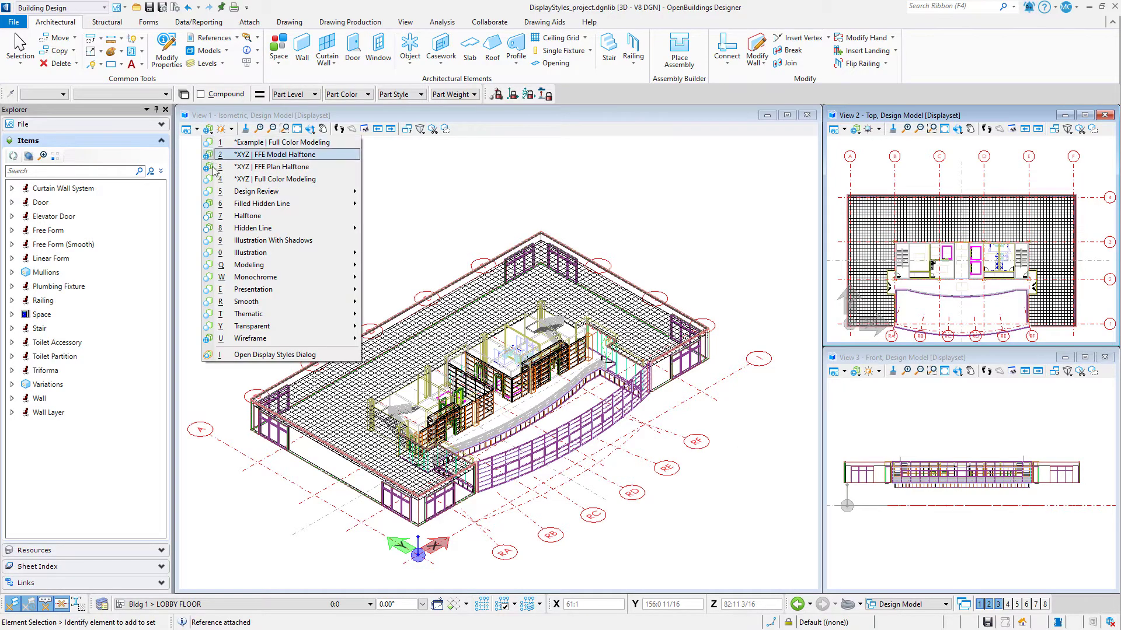
{"action": "left_click", "coordinate": [273, 354]}
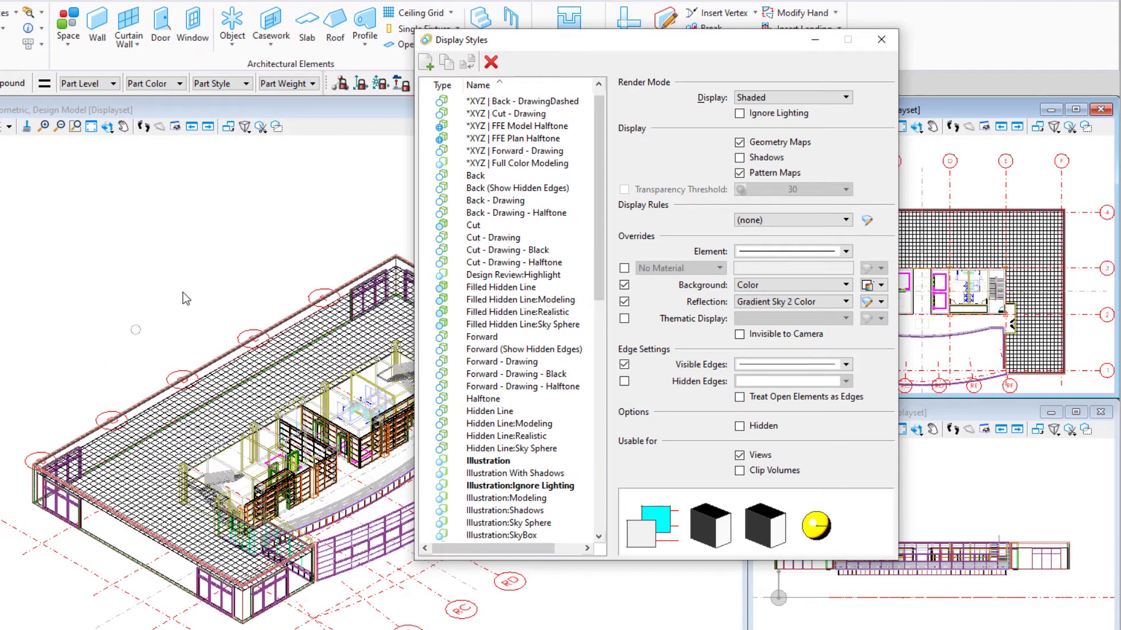
{"action": "left_click", "coordinate": [425, 62]}
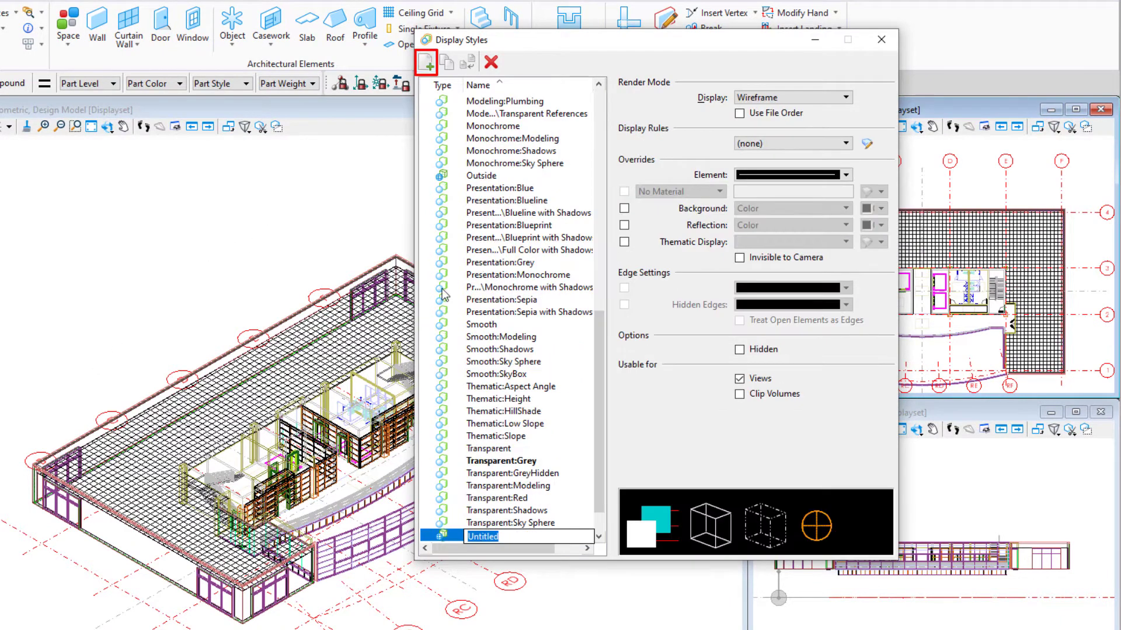
{"action": "type", "text": "Wall Fire Rating"}
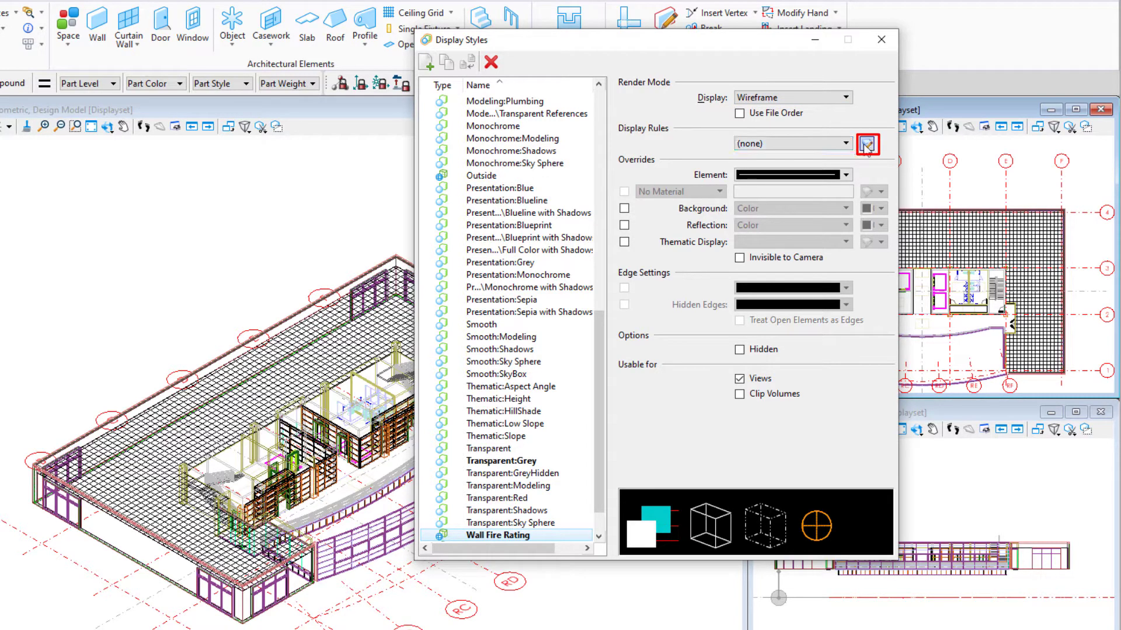
Step: Create a Wall Fire Rating display rule set and add its first always-applying rule
{"action": "left_click", "coordinate": [868, 143]}
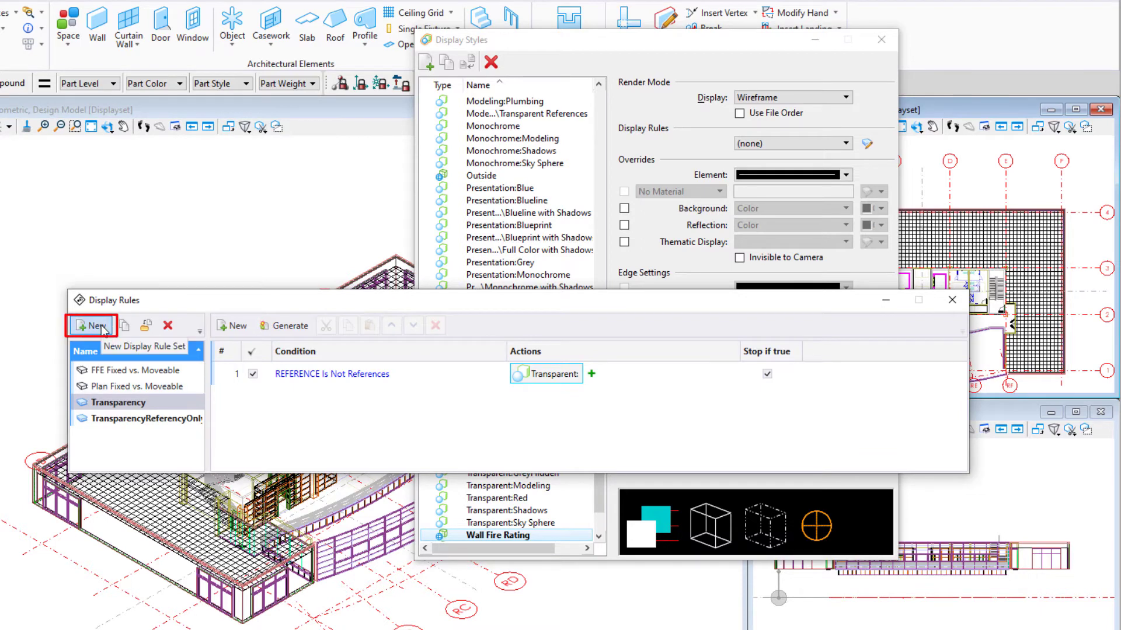
{"action": "left_click", "coordinate": [91, 325]}
{"action": "type", "text": "Wall Fire Rating"}
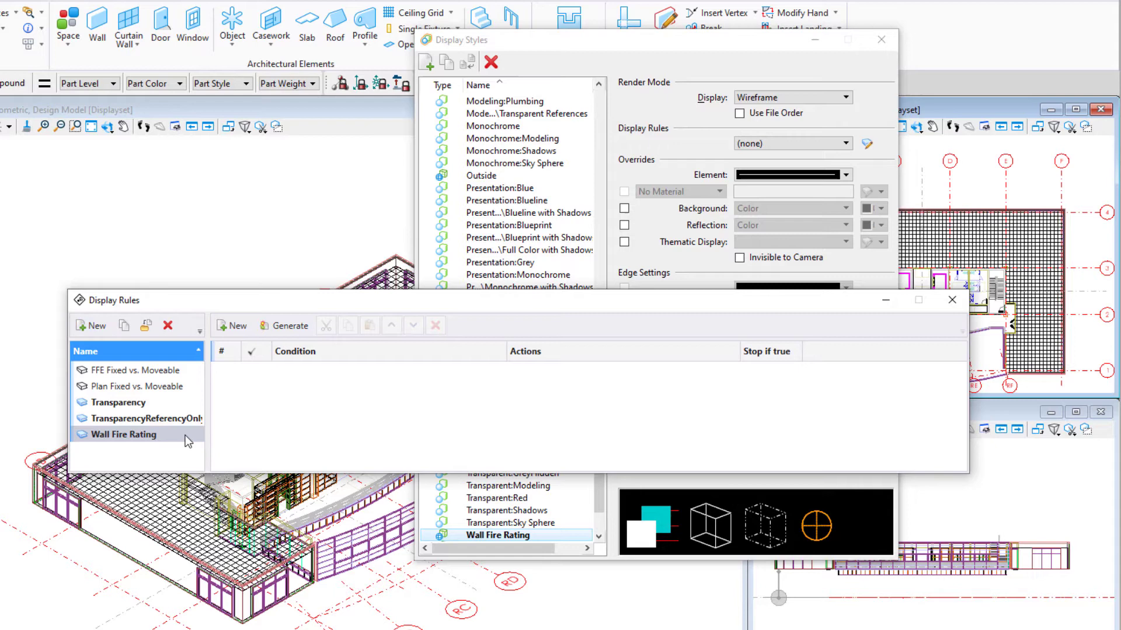
{"action": "mouse_move", "coordinate": [127, 435]}
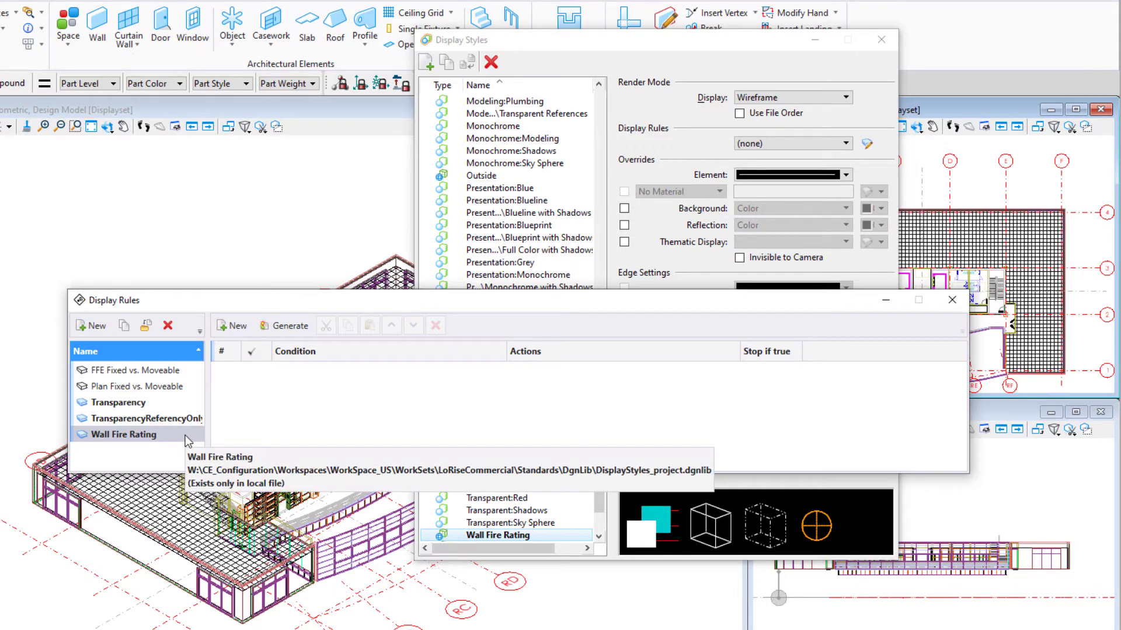
{"action": "left_click", "coordinate": [231, 326]}
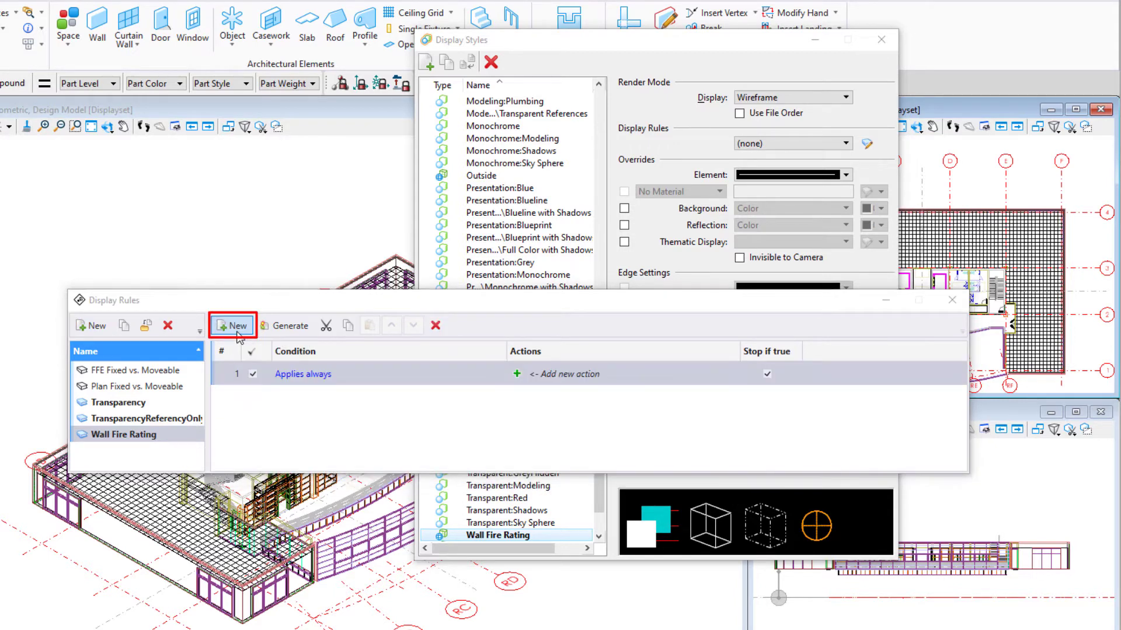
{"action": "mouse_move", "coordinate": [303, 374]}
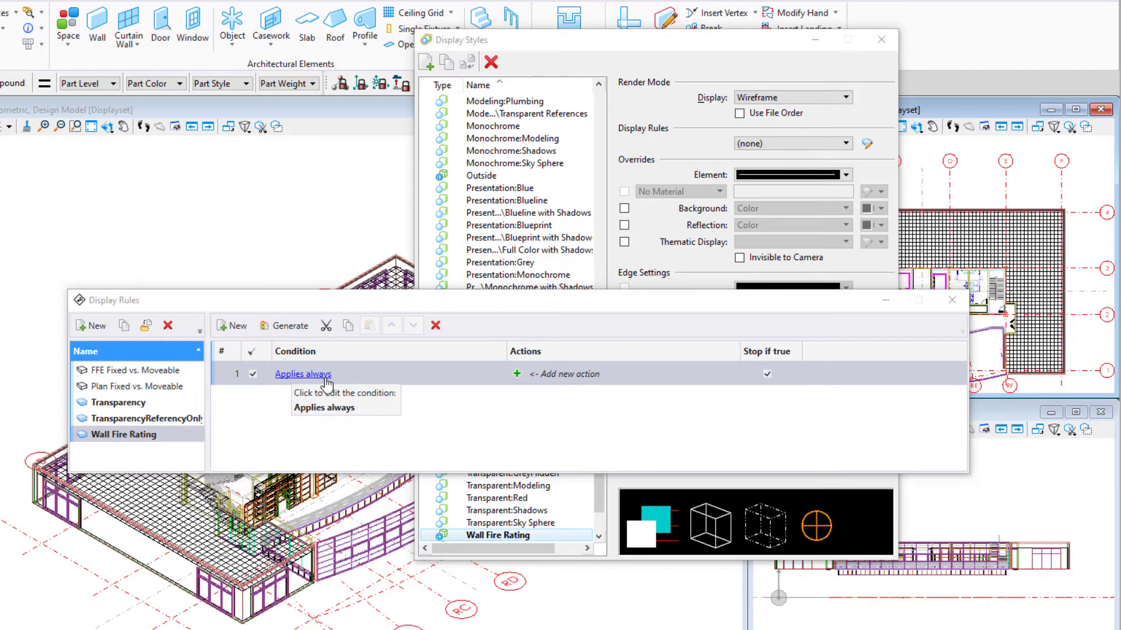
Step: Set the first rule's condition to ELEMENT.Wall.Fire | Rating = "1 Hour"
{"action": "left_click", "coordinate": [304, 373]}
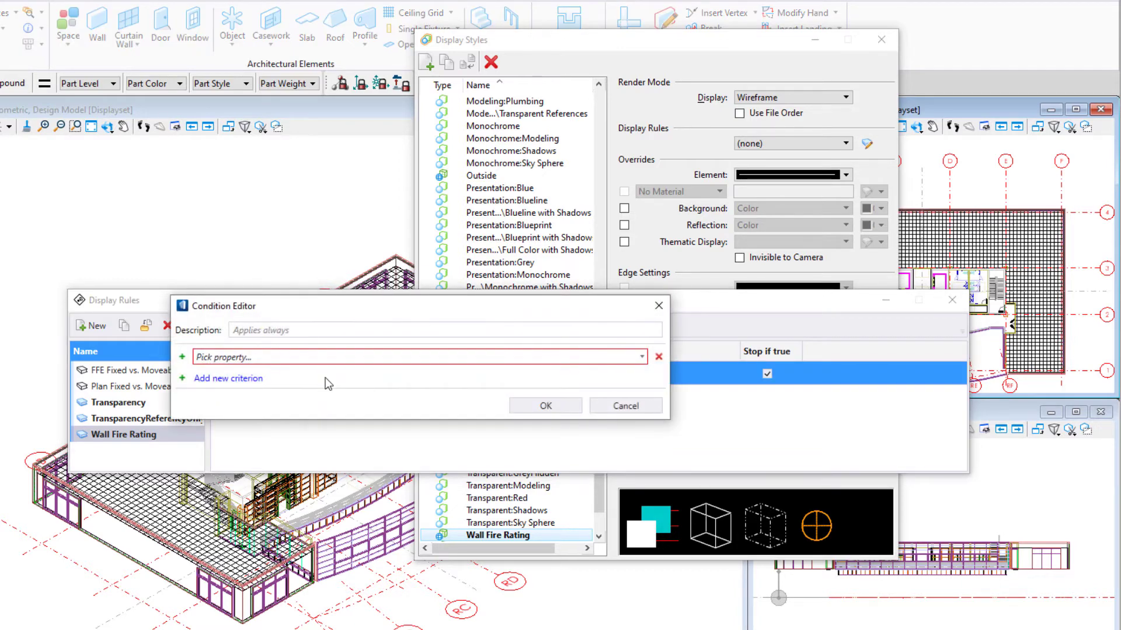
{"action": "left_click", "coordinate": [418, 357]}
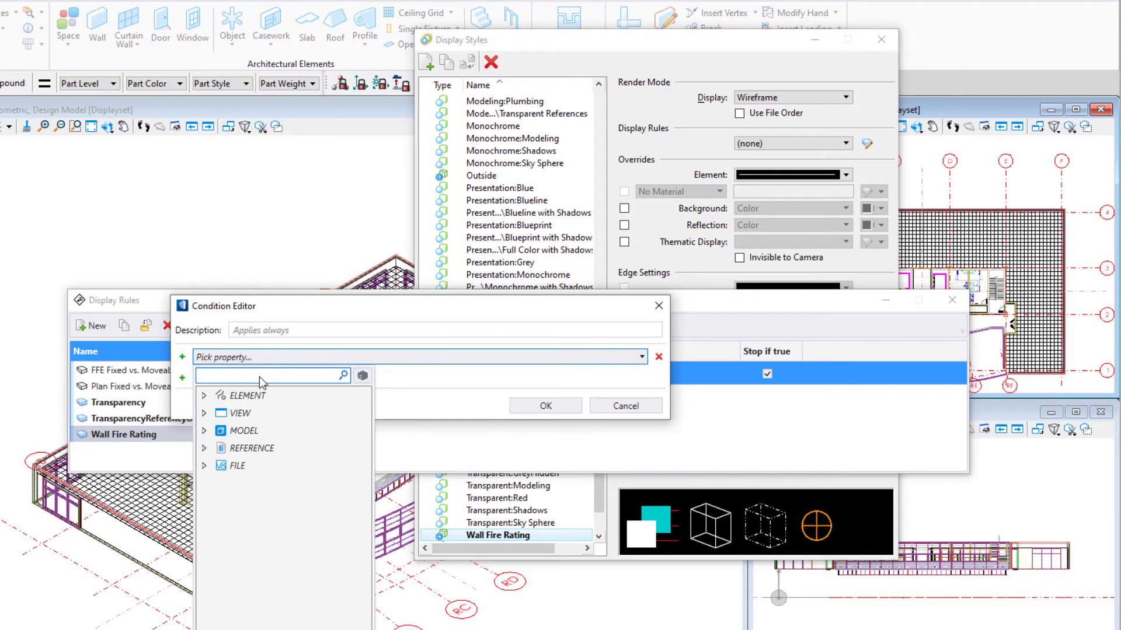
{"action": "type", "text": "Rating"}
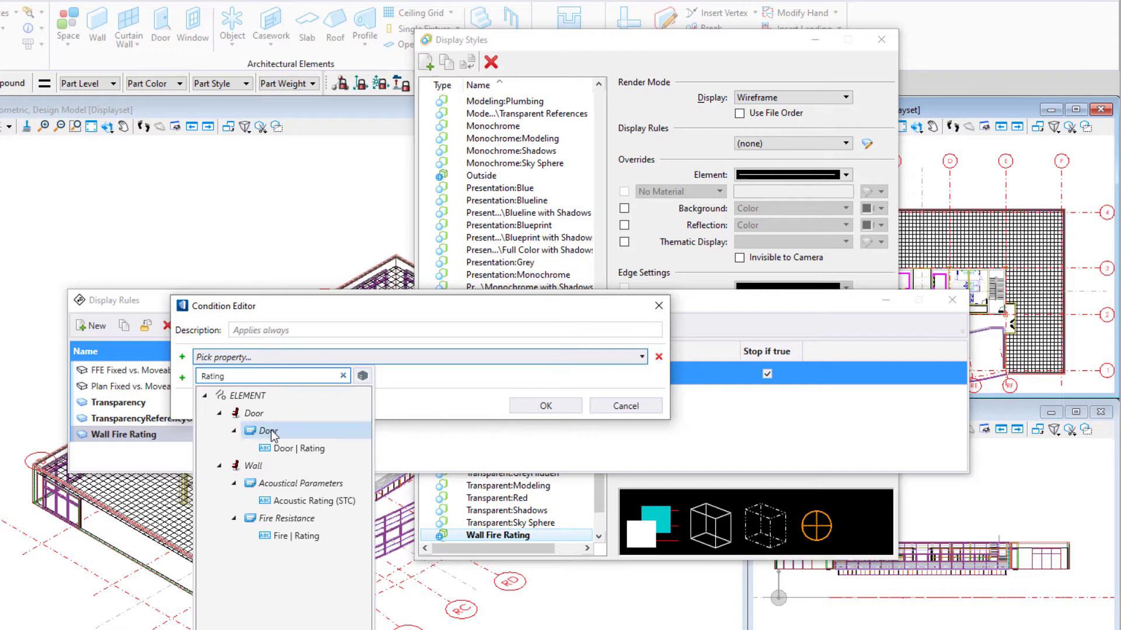
{"action": "left_click", "coordinate": [295, 536]}
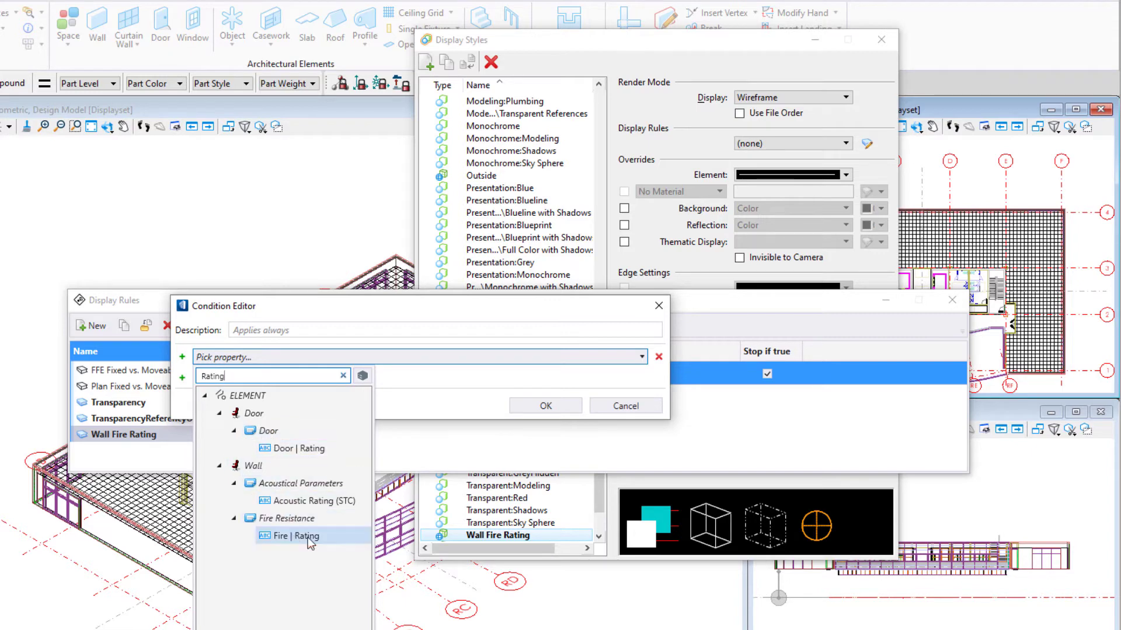
{"action": "left_click", "coordinate": [290, 536]}
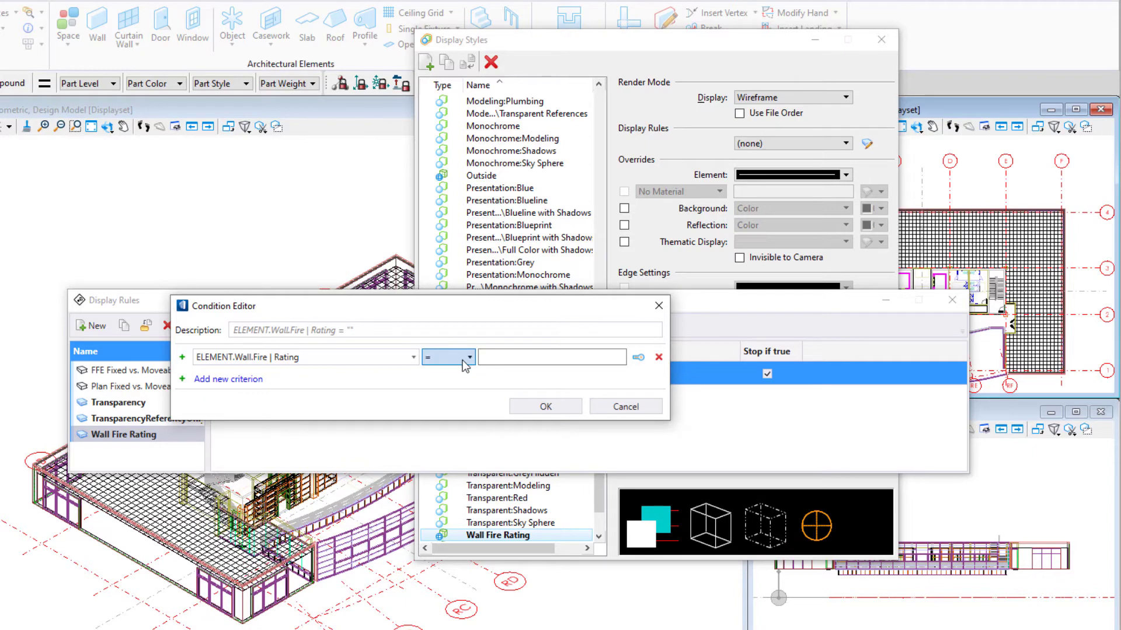
{"action": "type", "text": "1 Hour"}
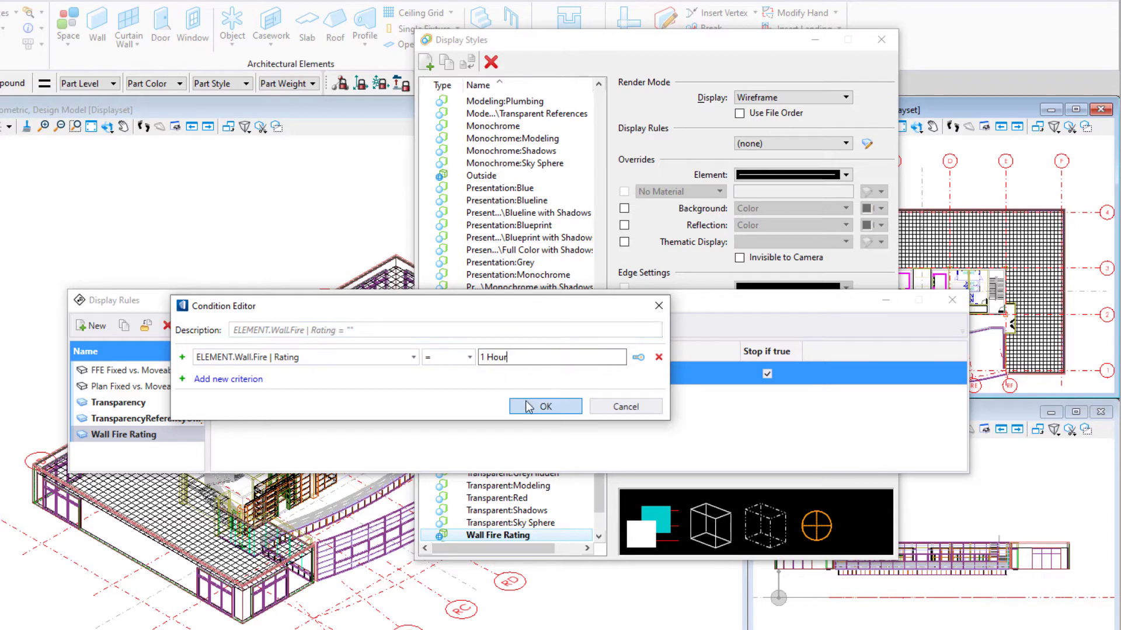
{"action": "left_click", "coordinate": [544, 406]}
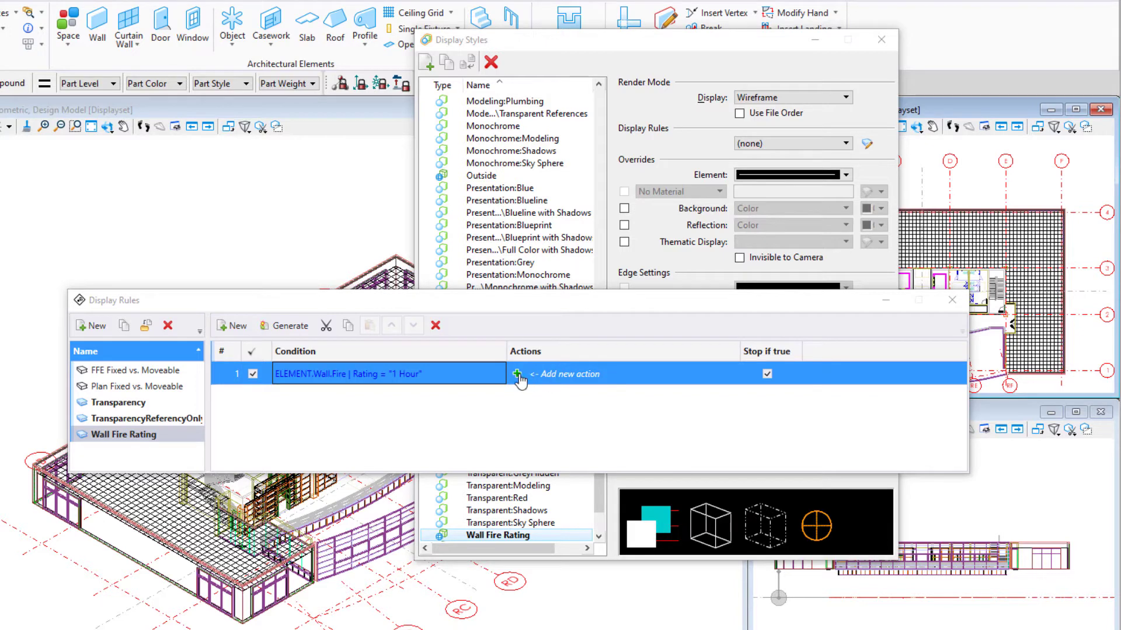
Step: Add a symbology override action colouring 1 Hour walls green
{"action": "left_click", "coordinate": [518, 374]}
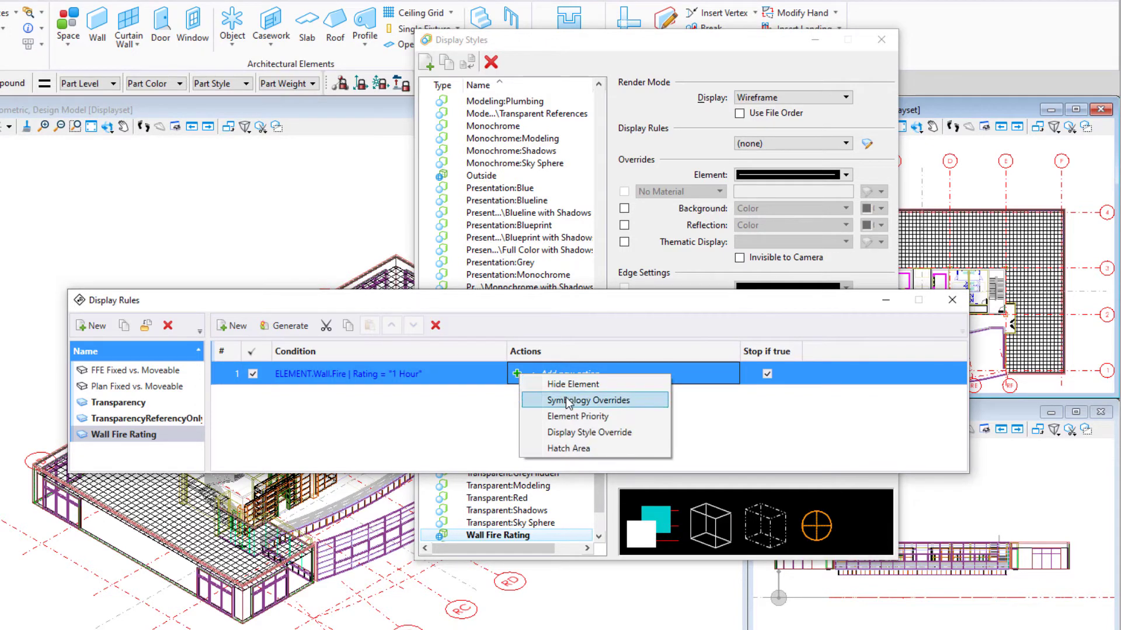
{"action": "mouse_move", "coordinate": [588, 399]}
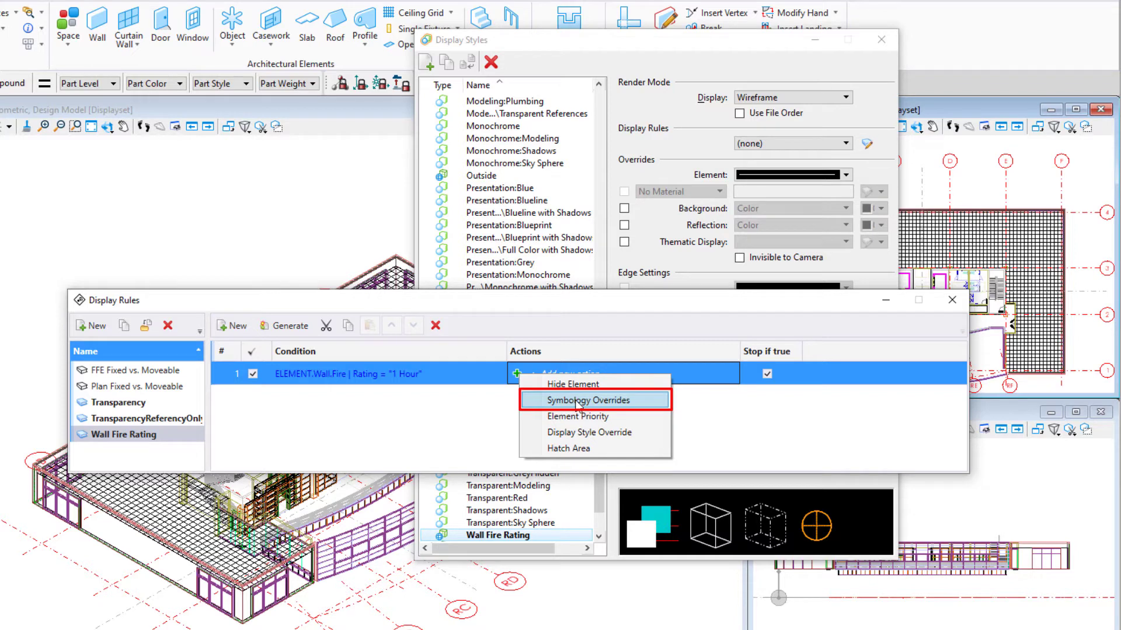
{"action": "mouse_move", "coordinate": [640, 405]}
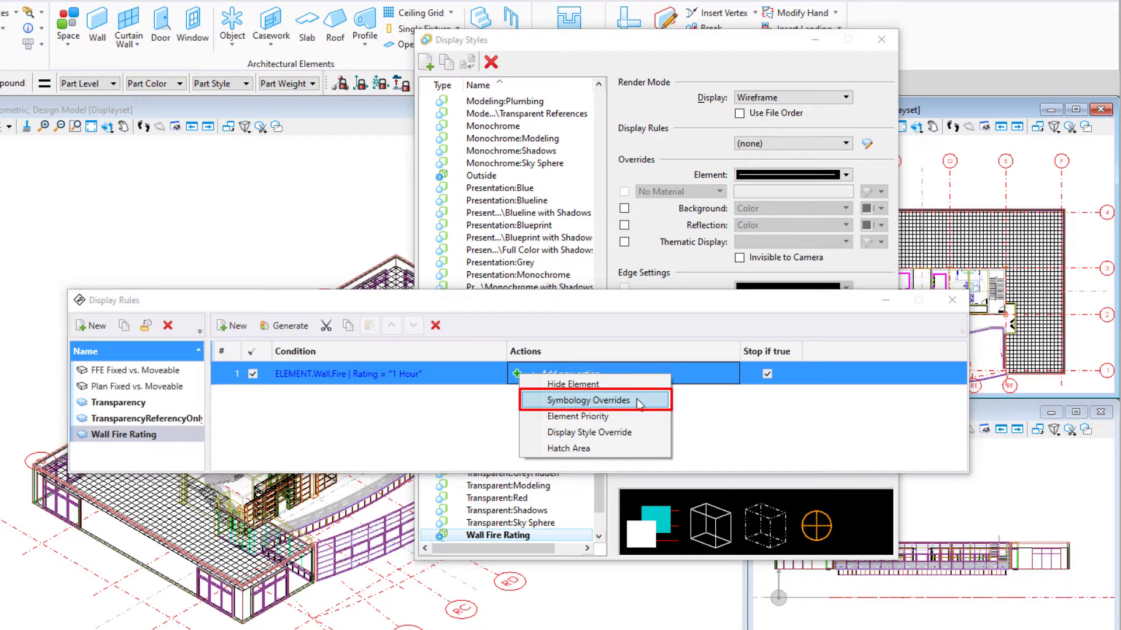
{"action": "left_click", "coordinate": [587, 399]}
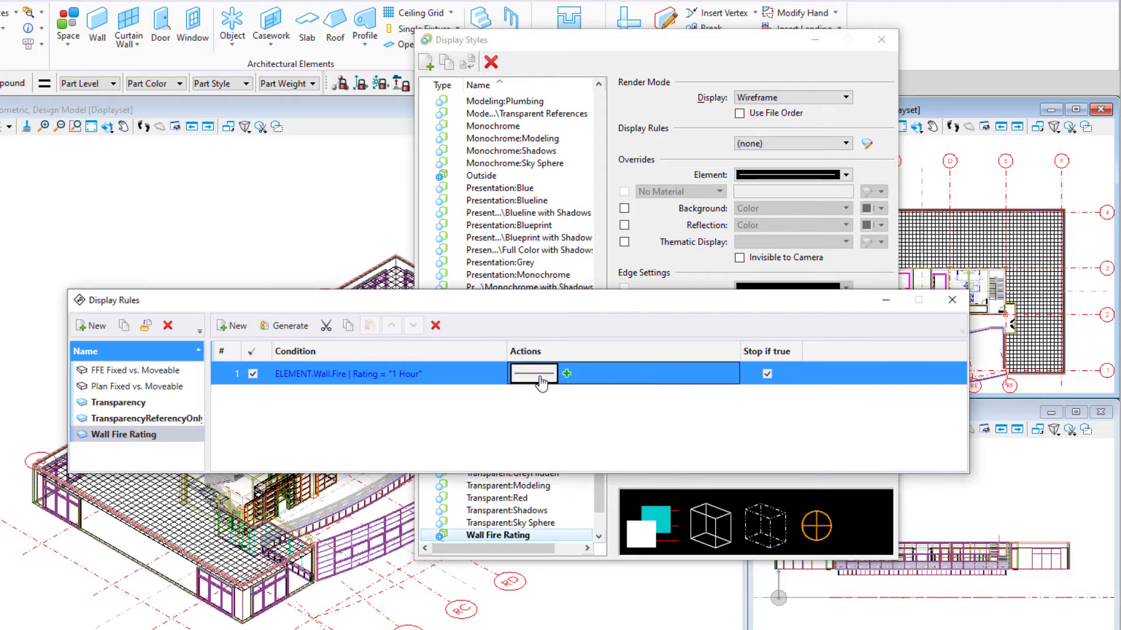
{"action": "left_click", "coordinate": [532, 374]}
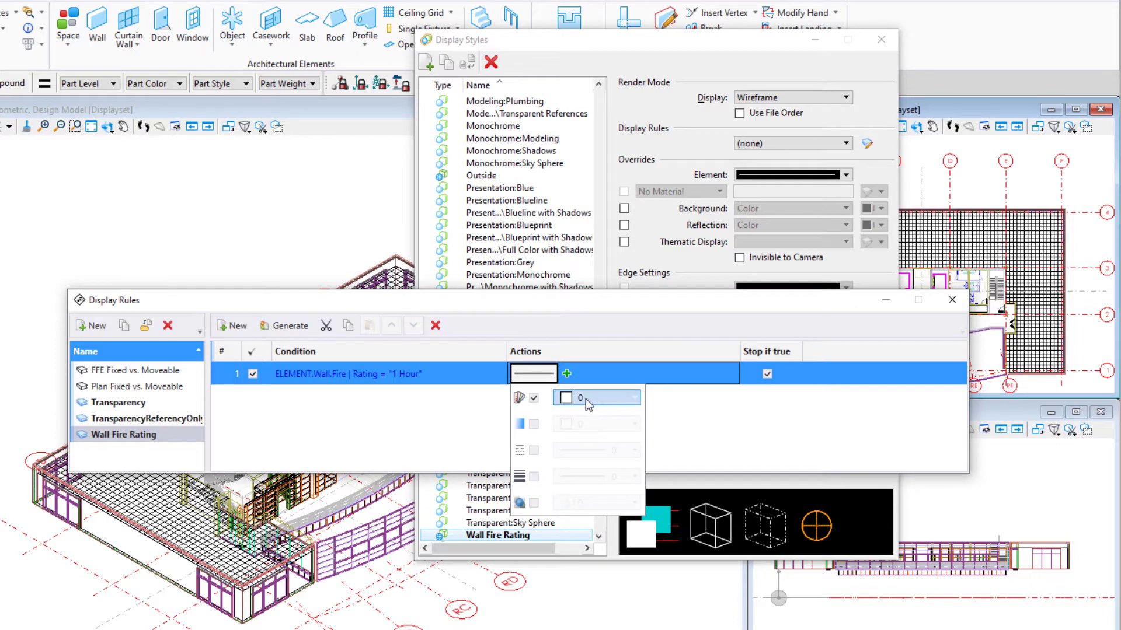
{"action": "left_click", "coordinate": [629, 397]}
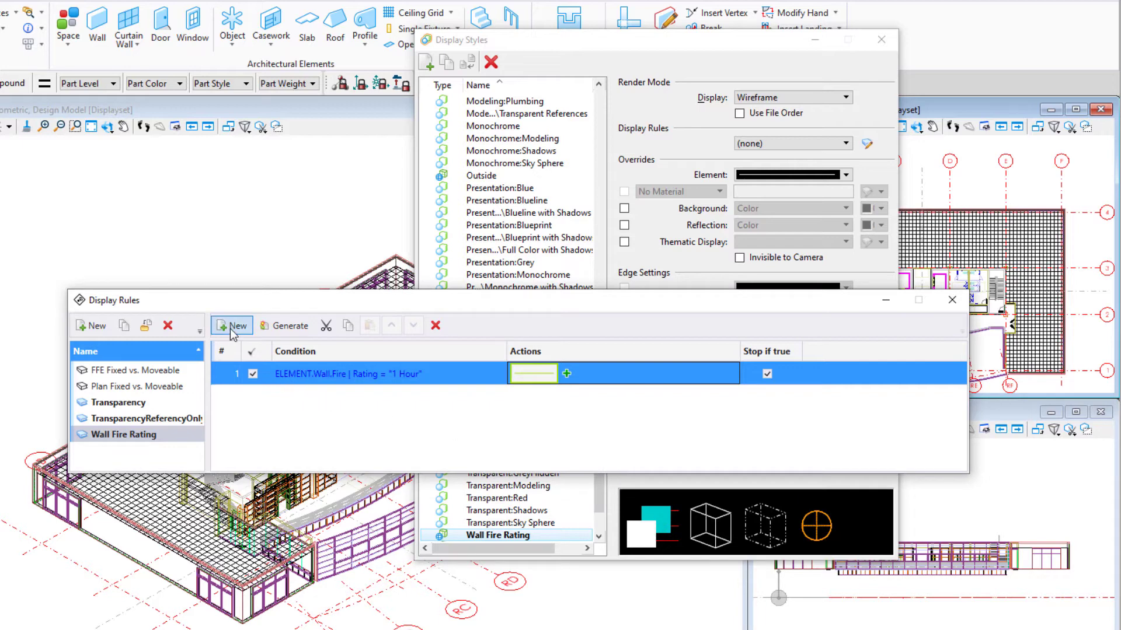
Step: Add a second rule for Fire | Rating = "2 Hour" walls with a red symbology override
{"action": "left_click", "coordinate": [231, 326]}
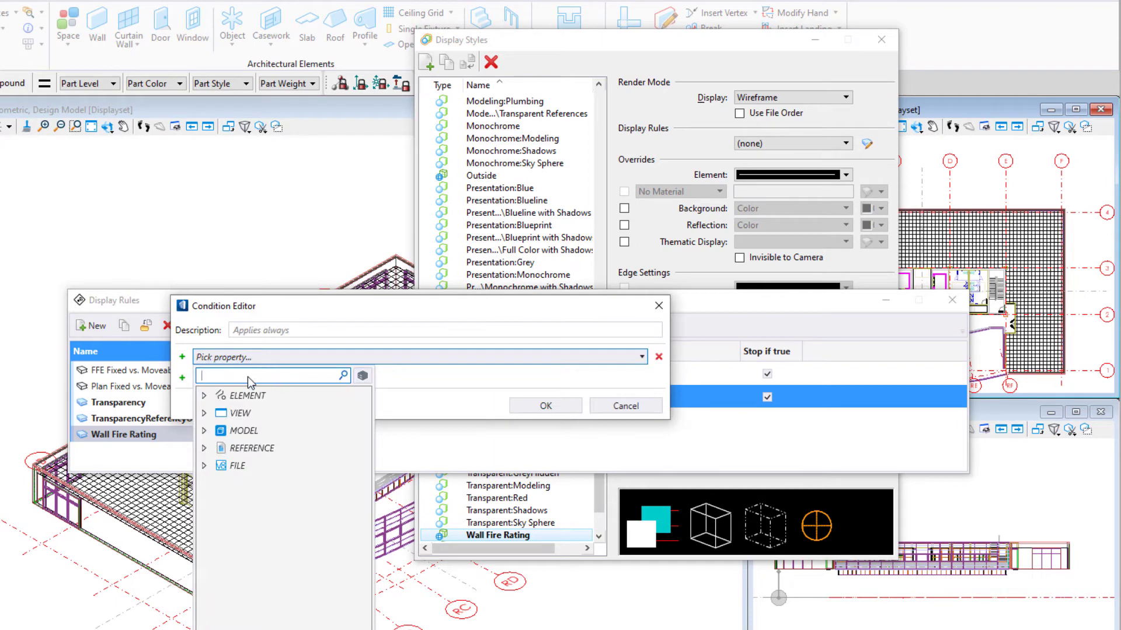
{"action": "type", "text": "Rating"}
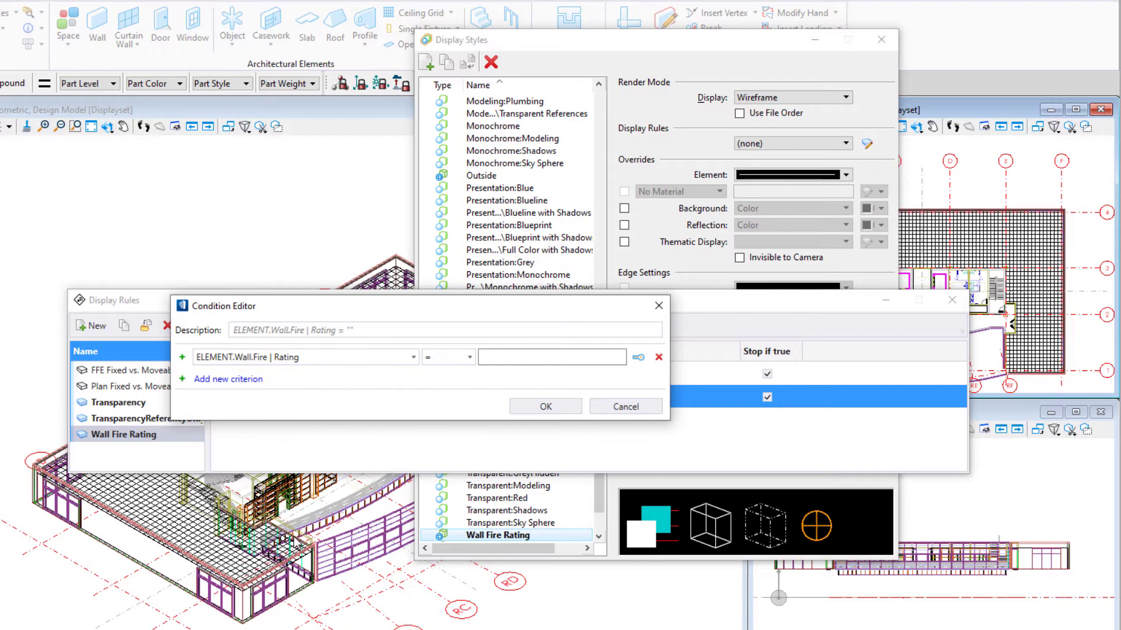
{"action": "type", "text": "2"}
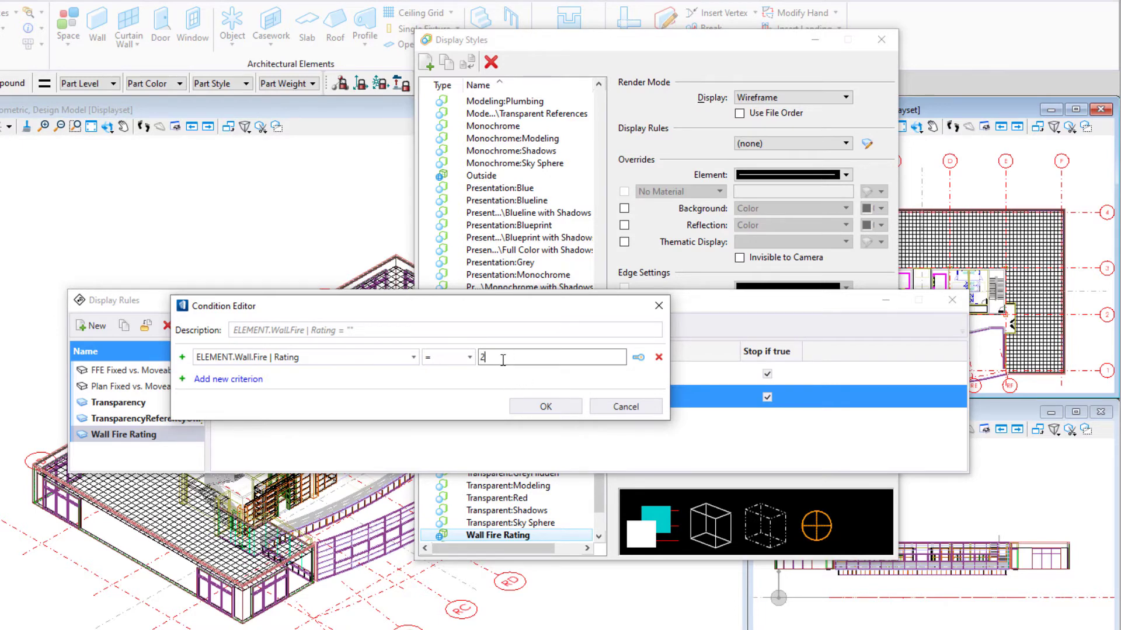
{"action": "type", "text": "Hour"}
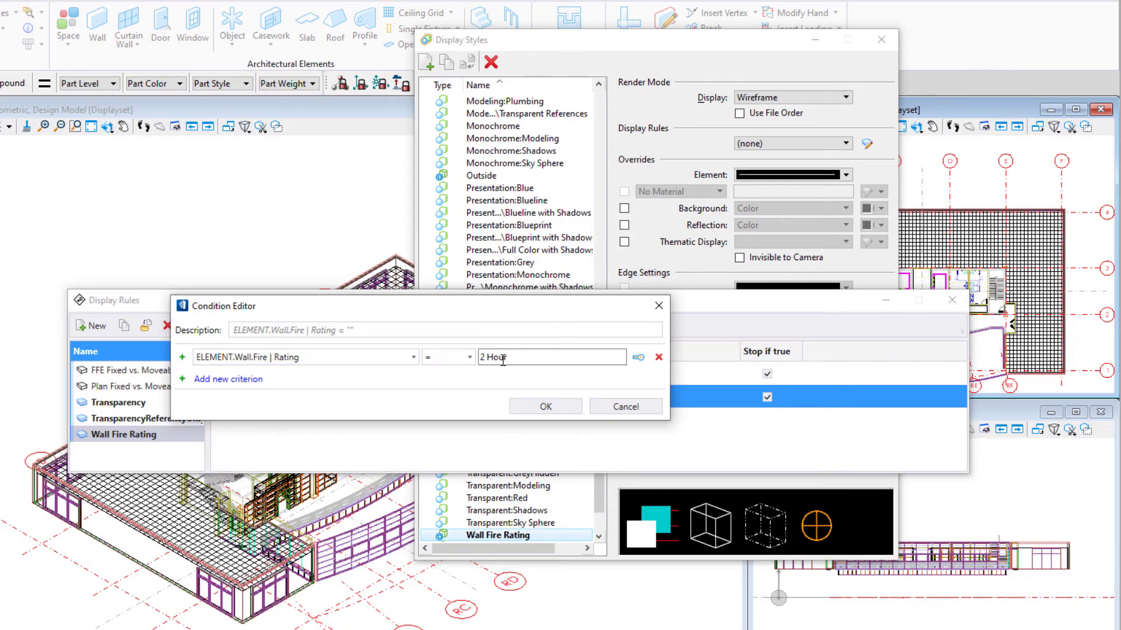
{"action": "left_click", "coordinate": [544, 407]}
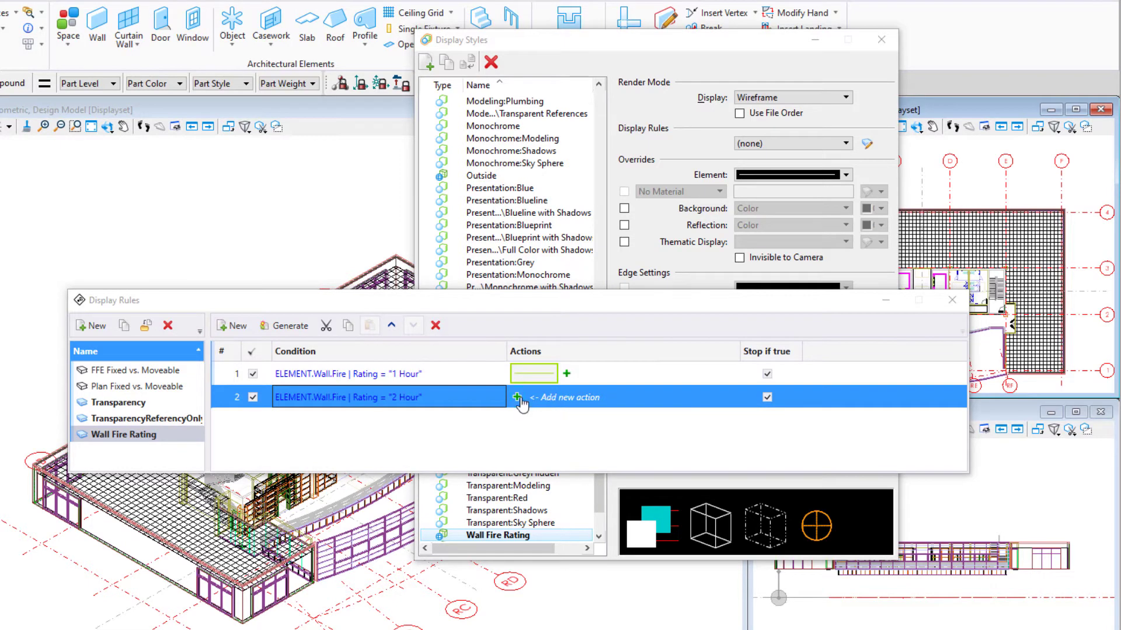
{"action": "left_click", "coordinate": [518, 397]}
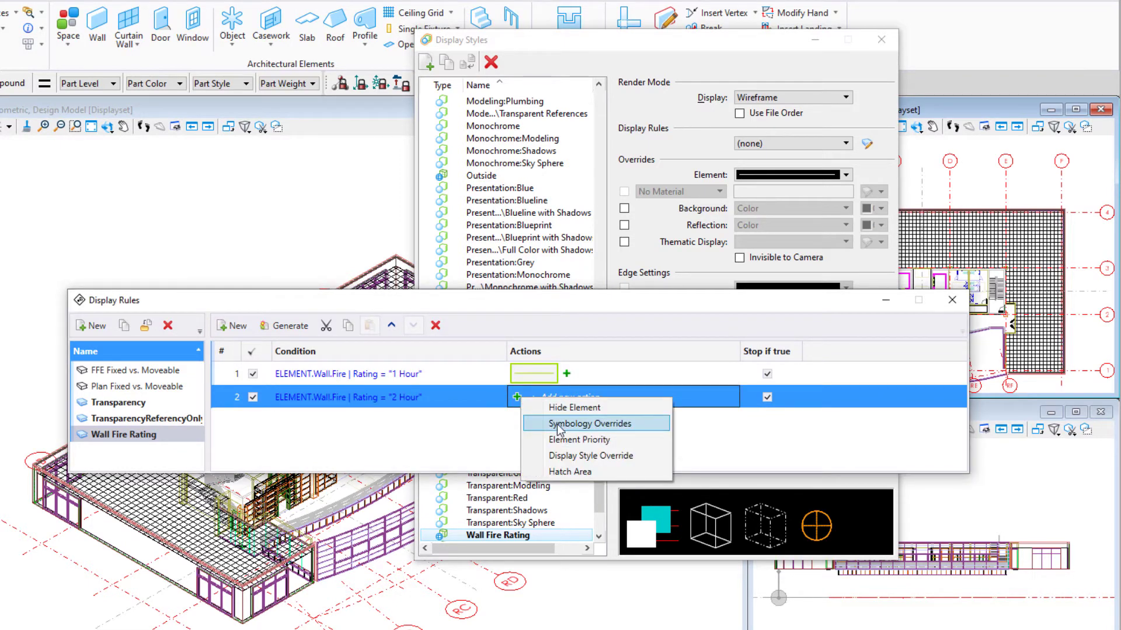
{"action": "left_click", "coordinate": [592, 422]}
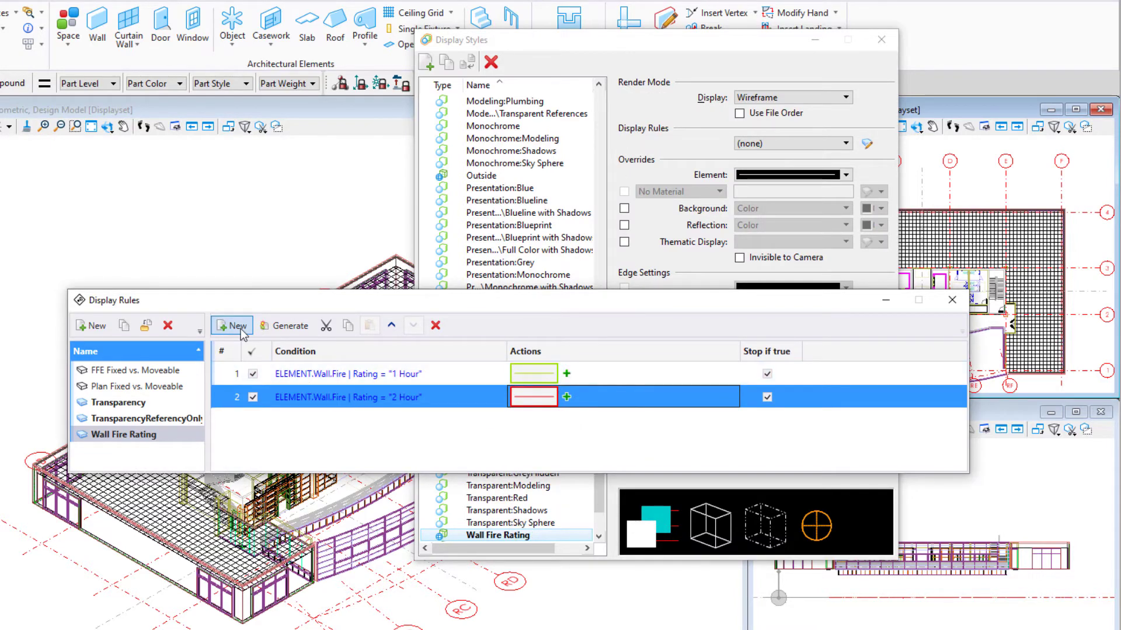
Step: Add a catch-all rule overriding every other element to grey with transparency 50
{"action": "left_click", "coordinate": [231, 325]}
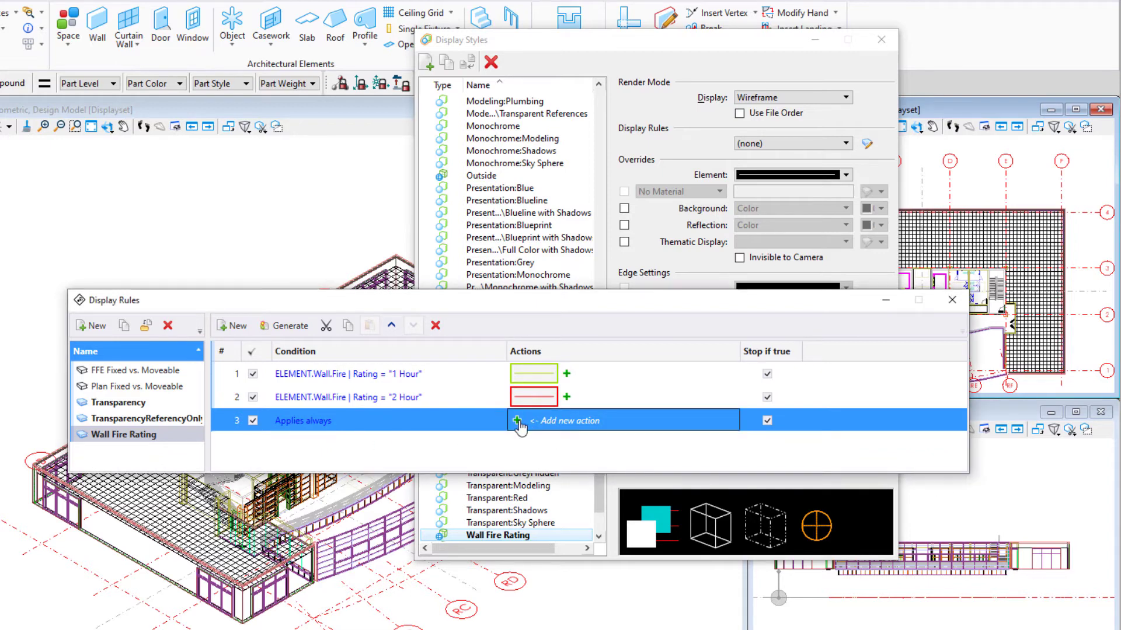
{"action": "left_click", "coordinate": [519, 421]}
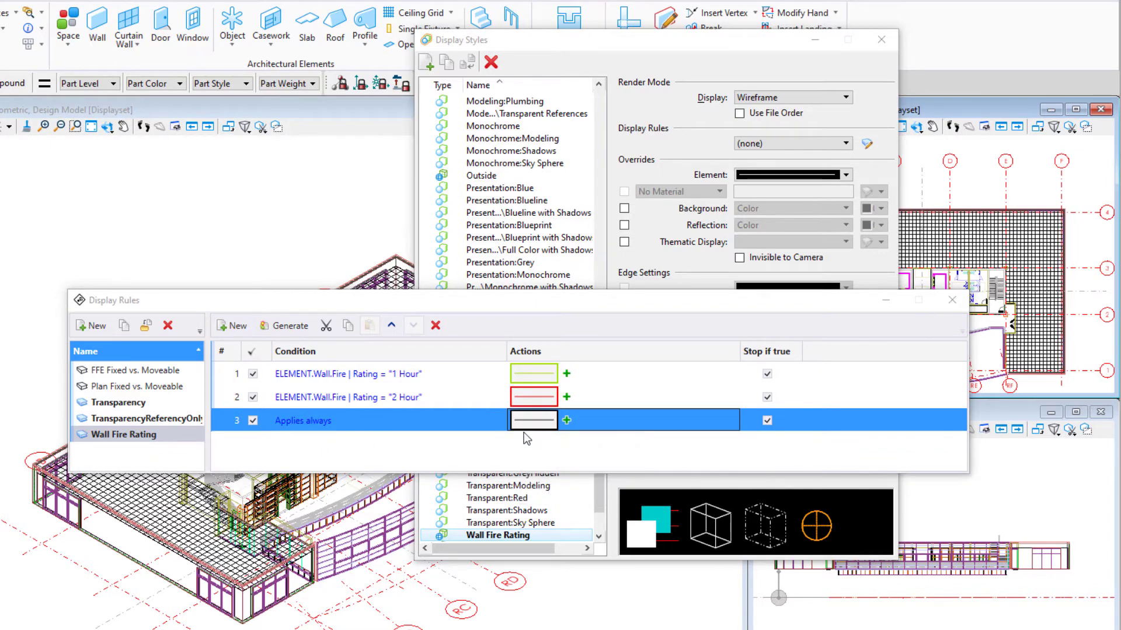
{"action": "left_click", "coordinate": [533, 419]}
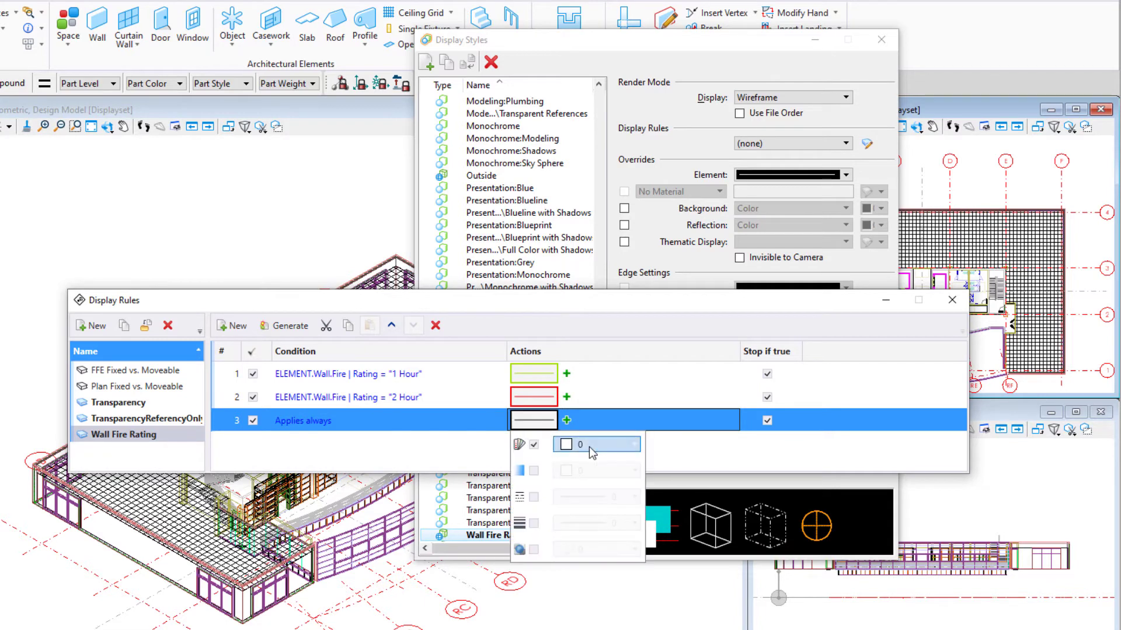
{"action": "left_click", "coordinate": [582, 445]}
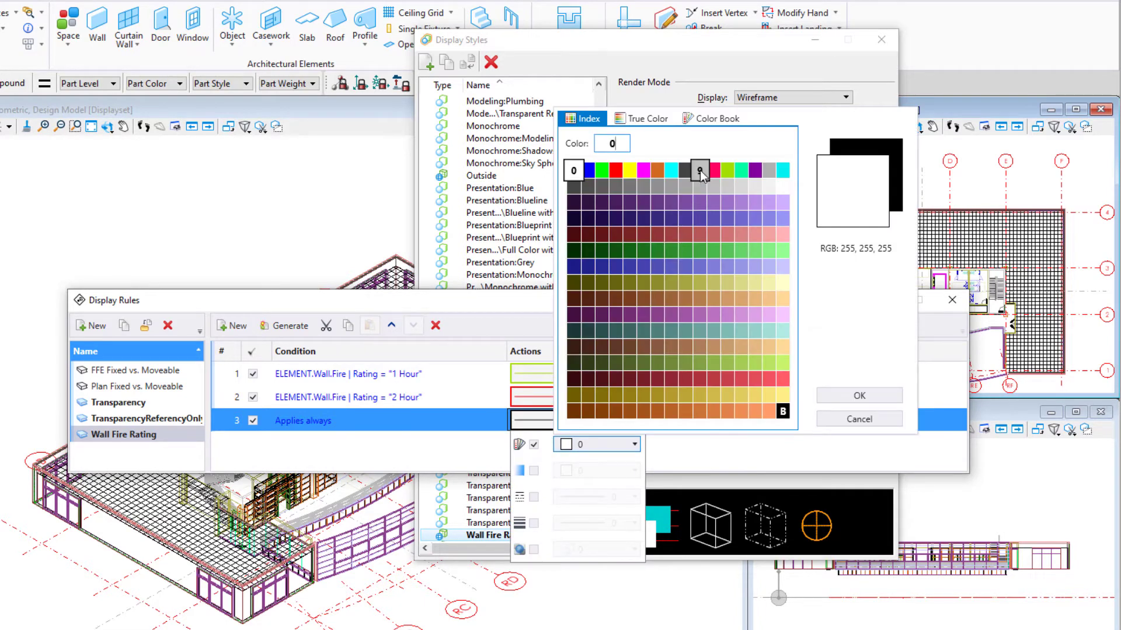
{"action": "left_click", "coordinate": [858, 395]}
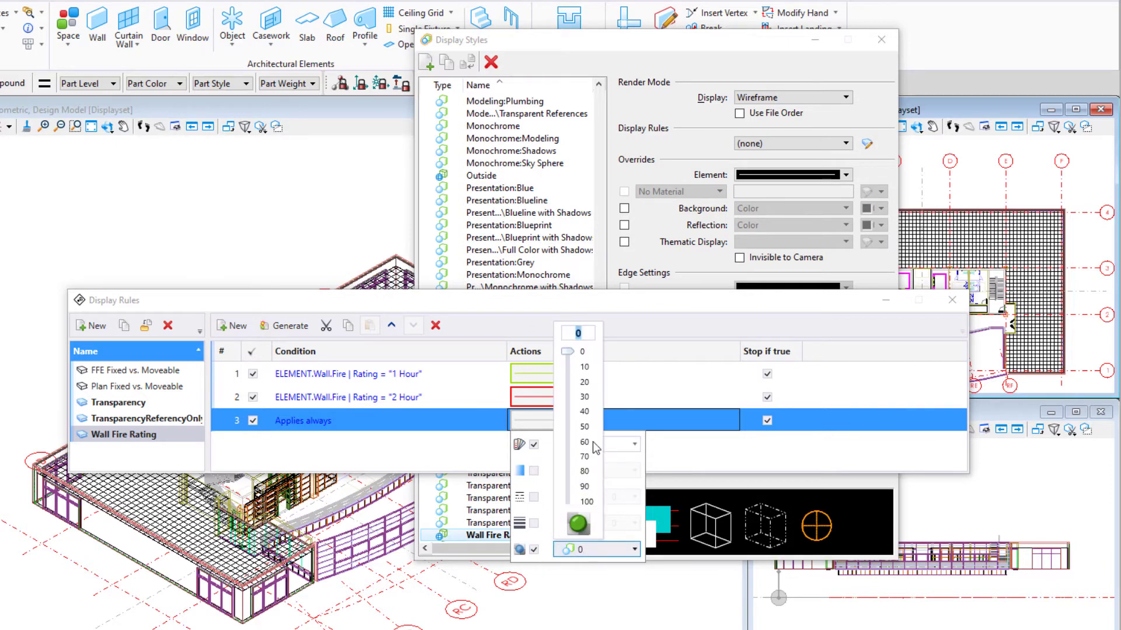
{"action": "left_click_drag", "start_coordinate": [578, 523], "coordinate": [567, 426]}
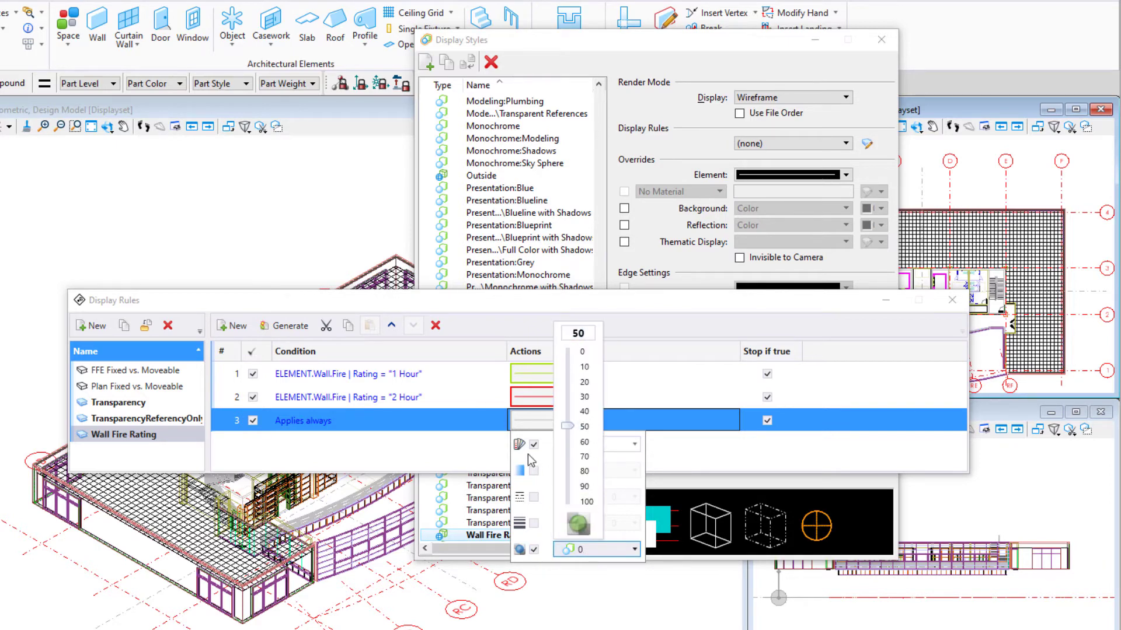
{"action": "mouse_move", "coordinate": [501, 447]}
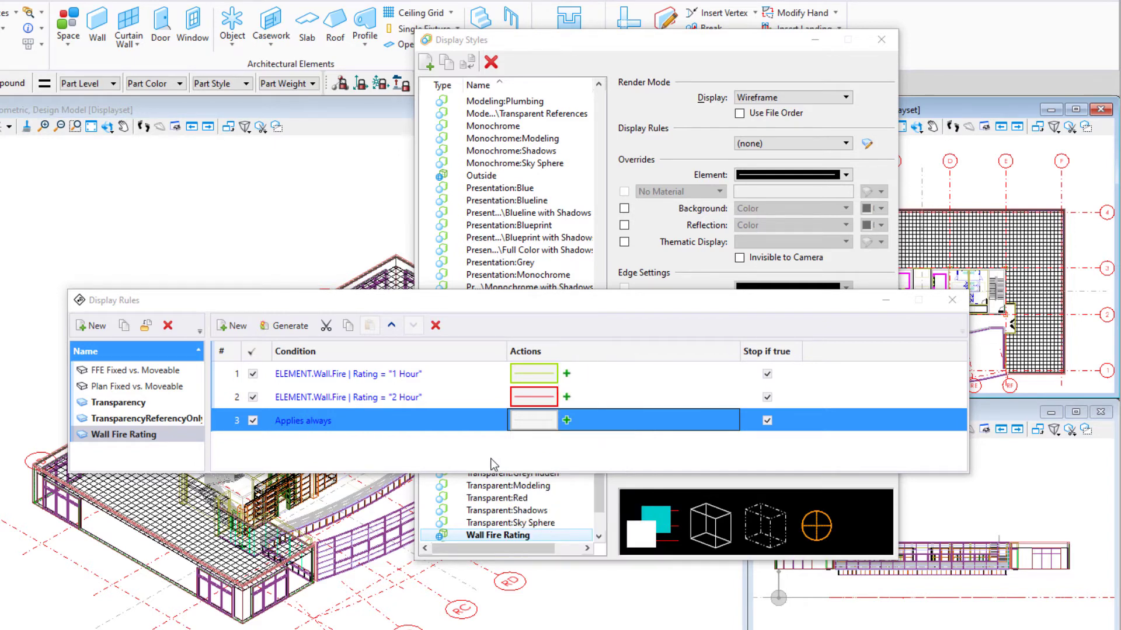
{"action": "mouse_move", "coordinate": [930, 338]}
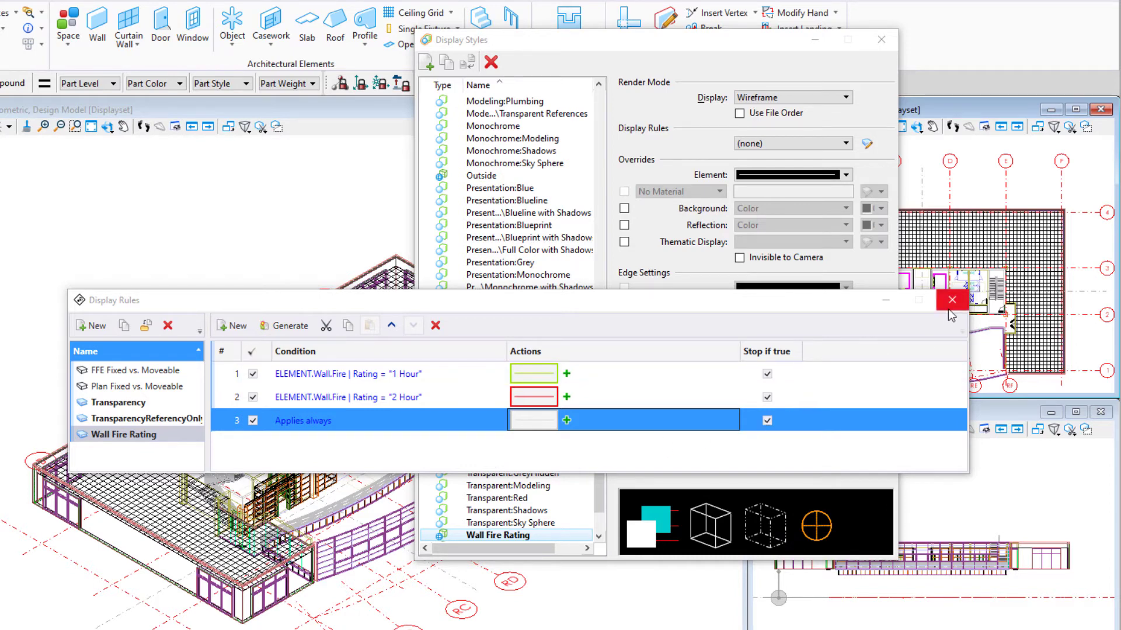
Step: Close the rule editor and set the style's Display Rules to the Wall Fire Rating set
{"action": "left_click", "coordinate": [950, 300]}
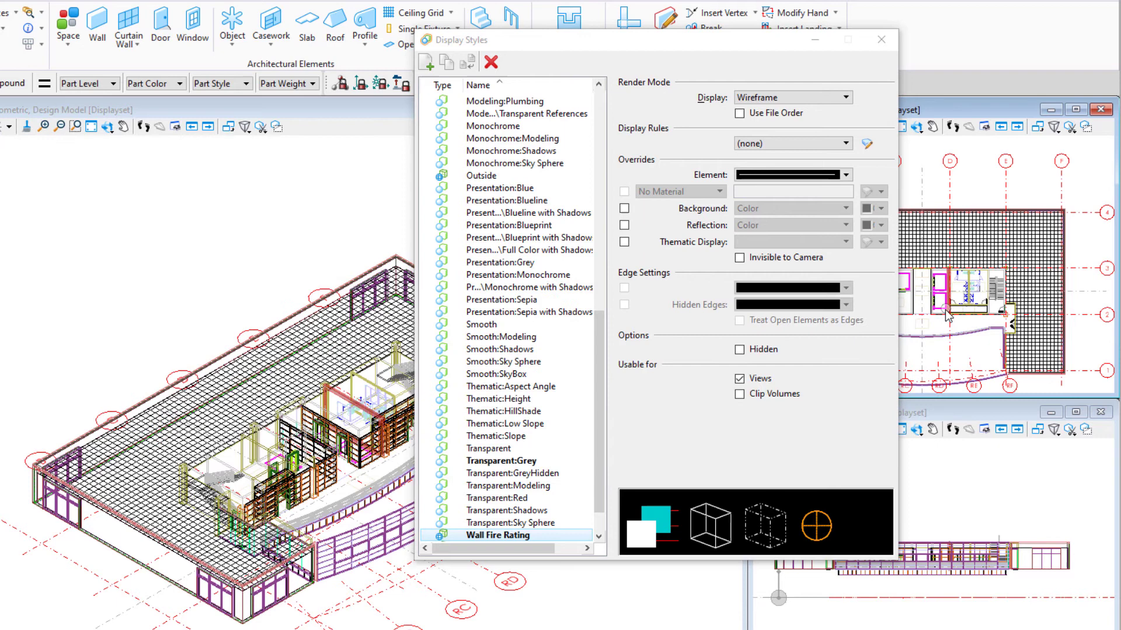
{"action": "left_click", "coordinate": [791, 144]}
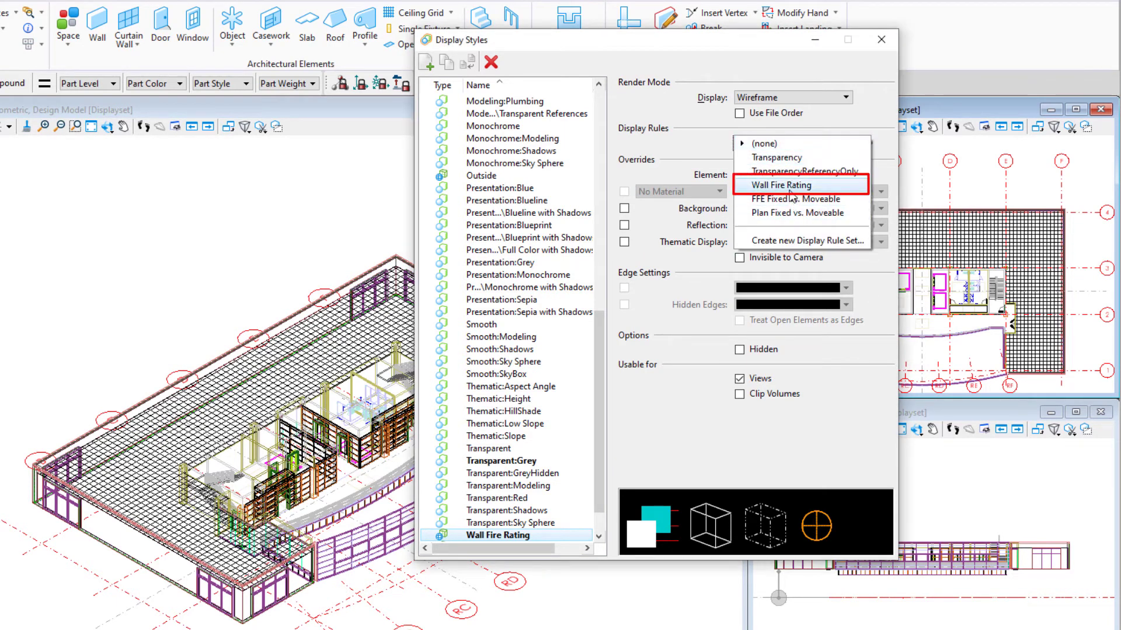
{"action": "left_click", "coordinate": [782, 185]}
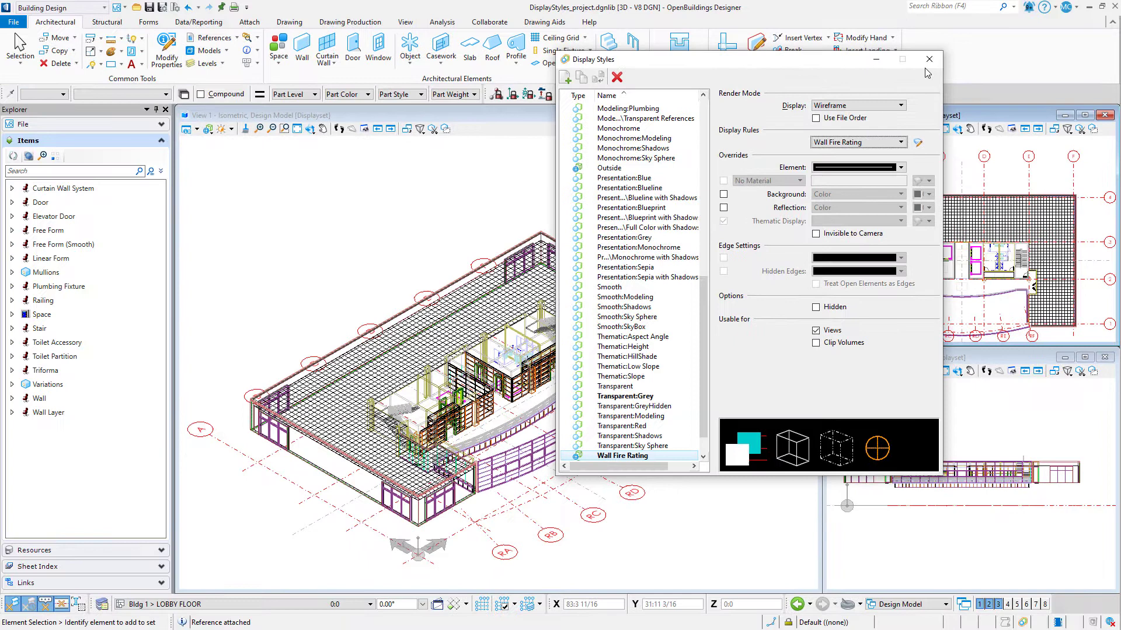
Step: Close the Display Styles dialog and return to the AA_Floor Office 1.dgn model
{"action": "left_click", "coordinate": [928, 59]}
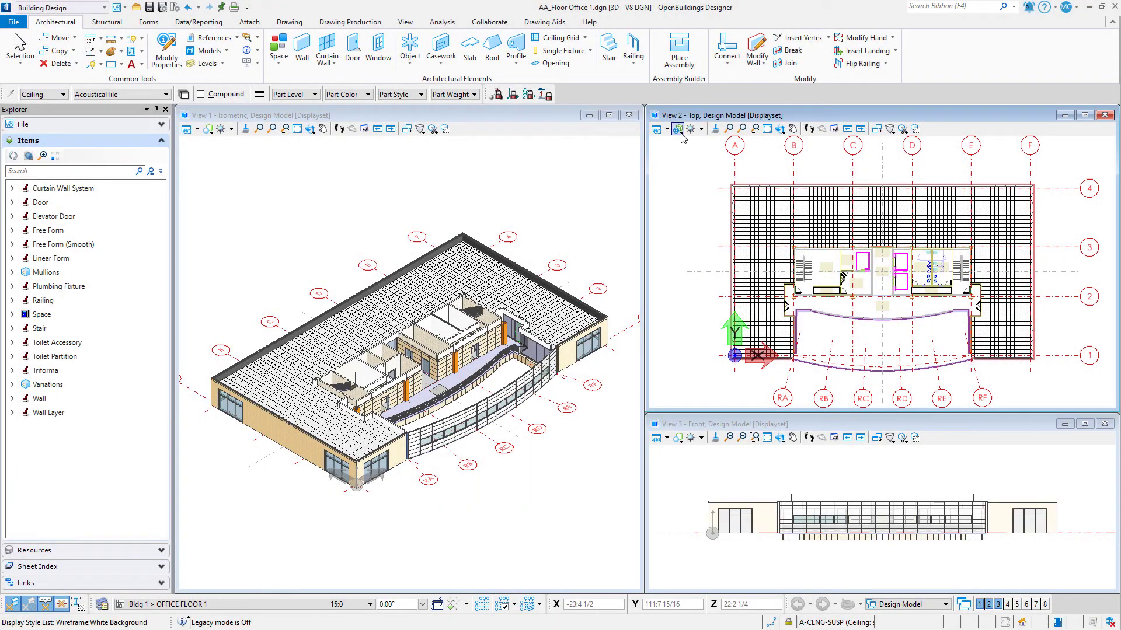
Step: Start the View Display Style tool on View 2 to apply a style to the top plan
{"action": "left_click", "coordinate": [656, 128]}
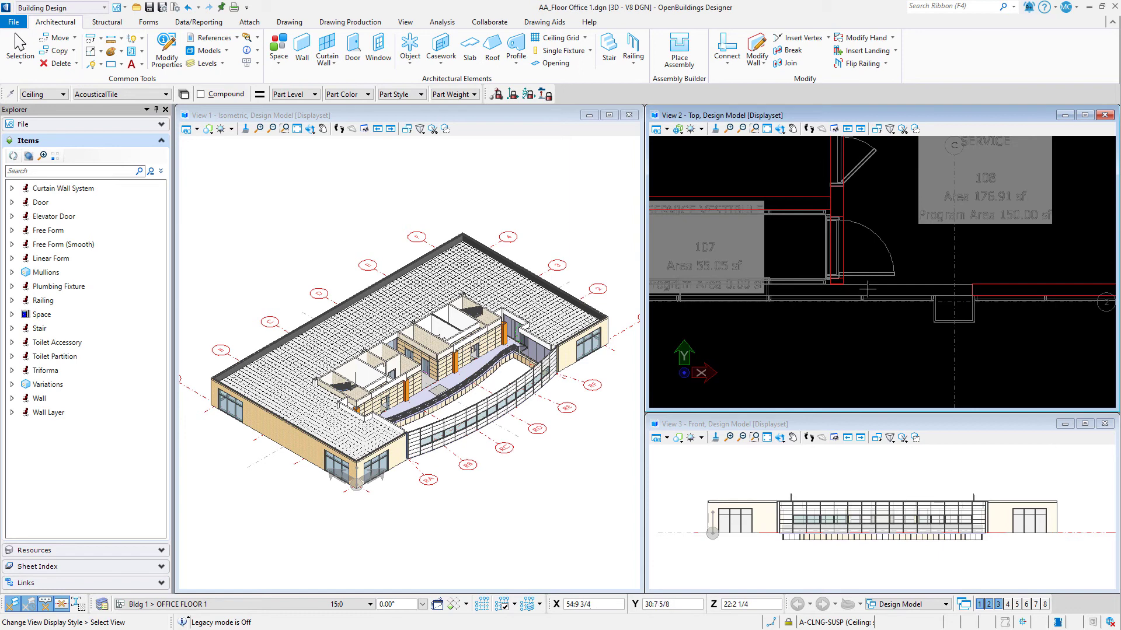
{"action": "mouse_move", "coordinate": [839, 322]}
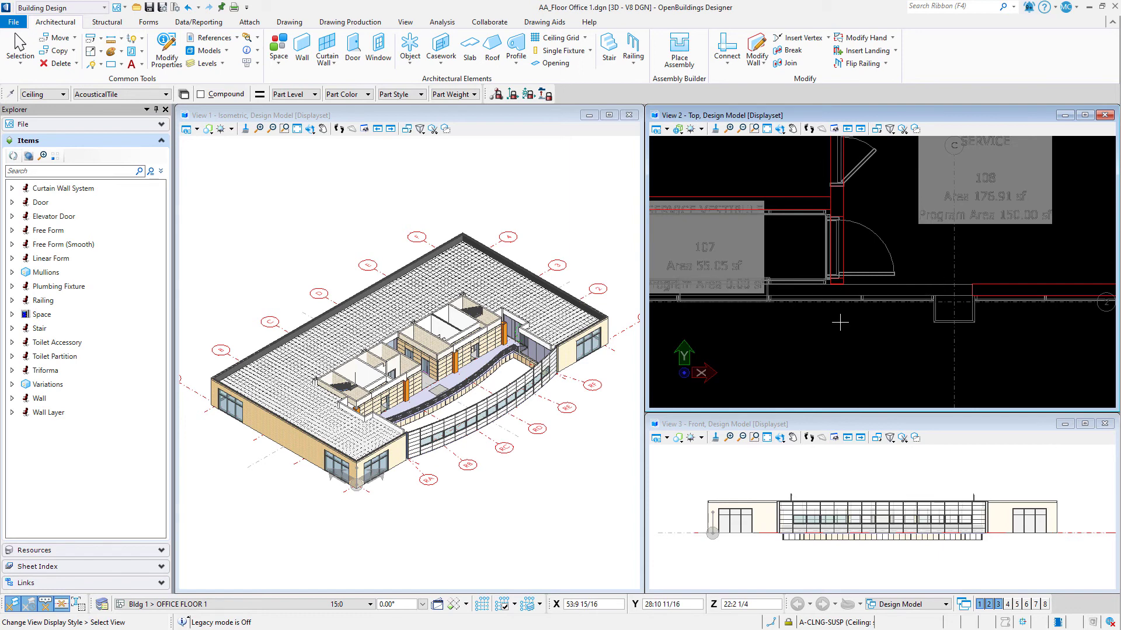